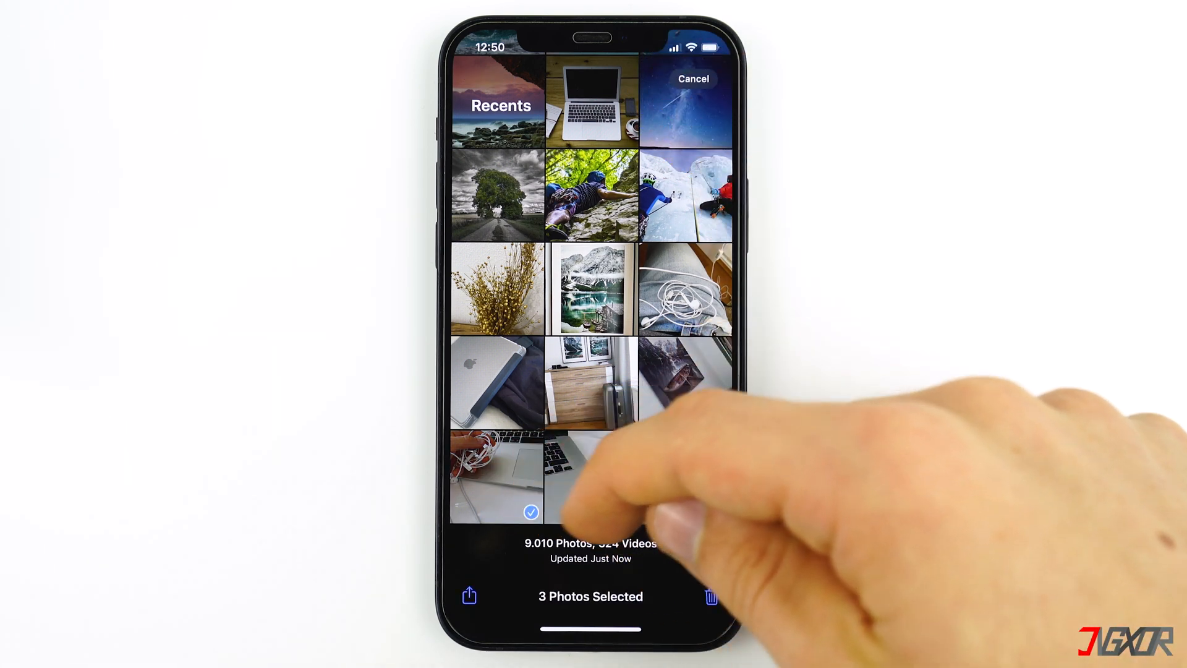
Delete the three selected photos from the library via the trash icon.
{"action": "left_click", "coordinate": [710, 596]}
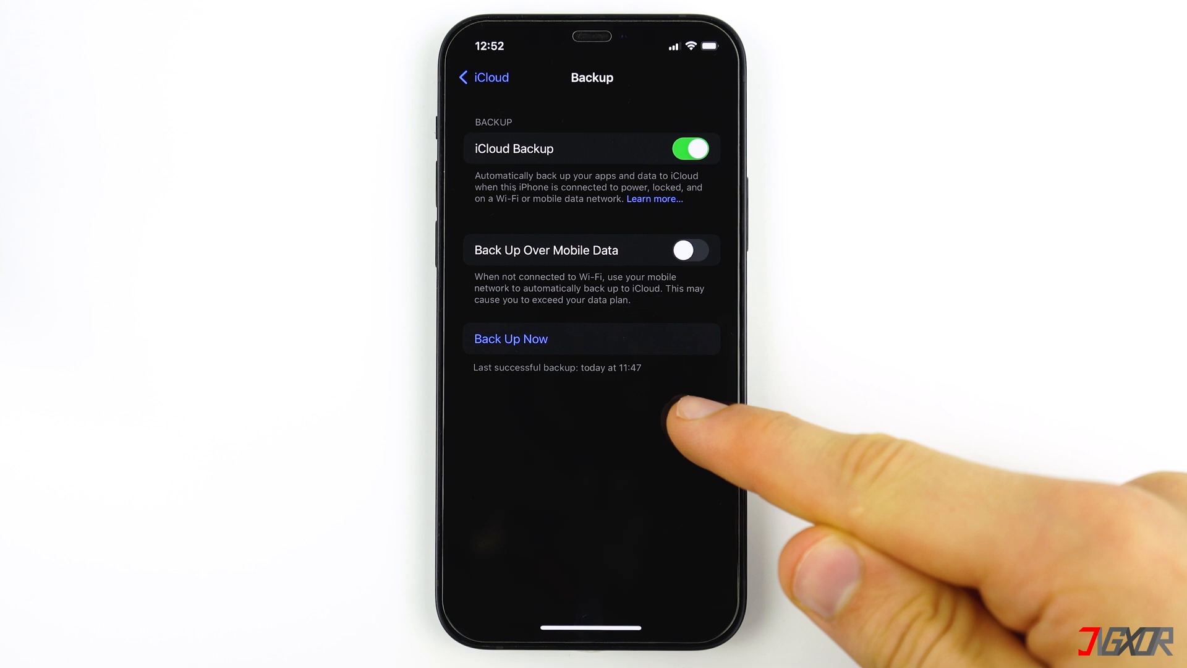
{"action": "mouse_move", "coordinate": [681, 424]}
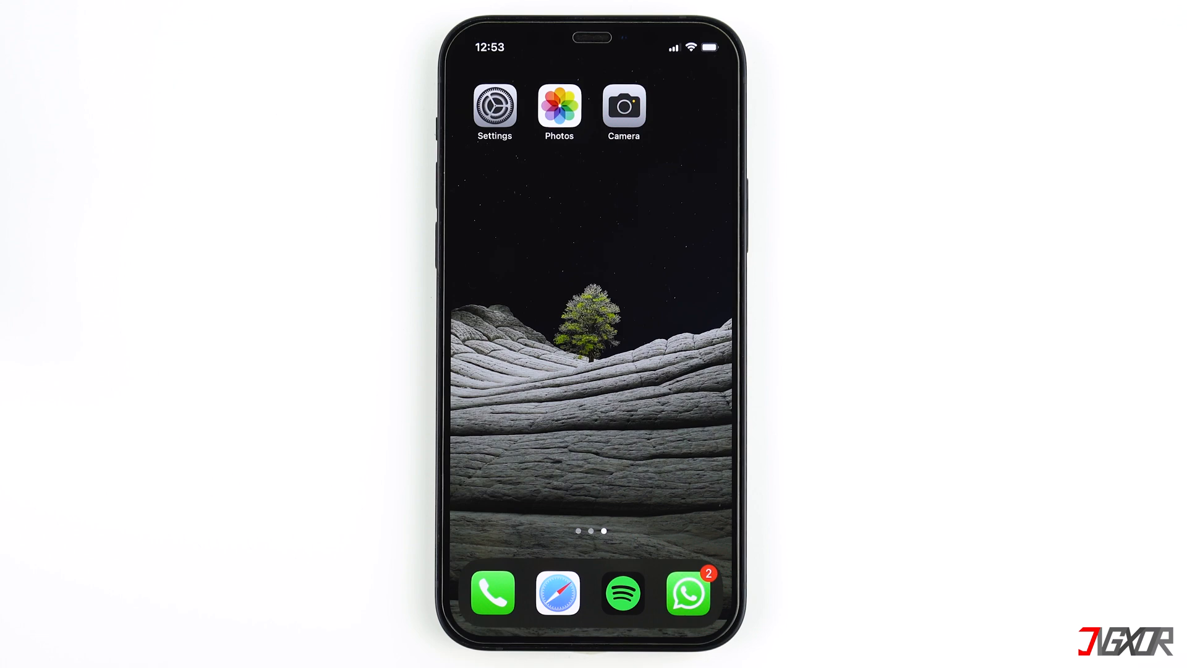
{"action": "left_click", "coordinate": [557, 103]}
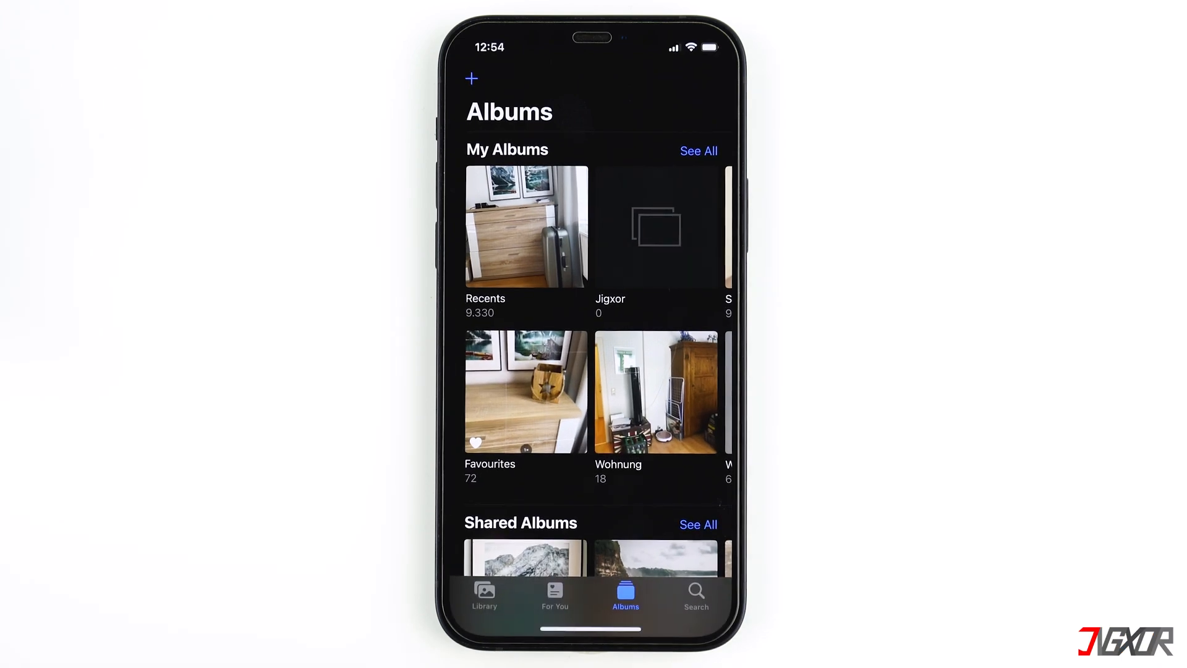
{"action": "scroll", "scroll_direction": "up", "scroll_amount": 3}
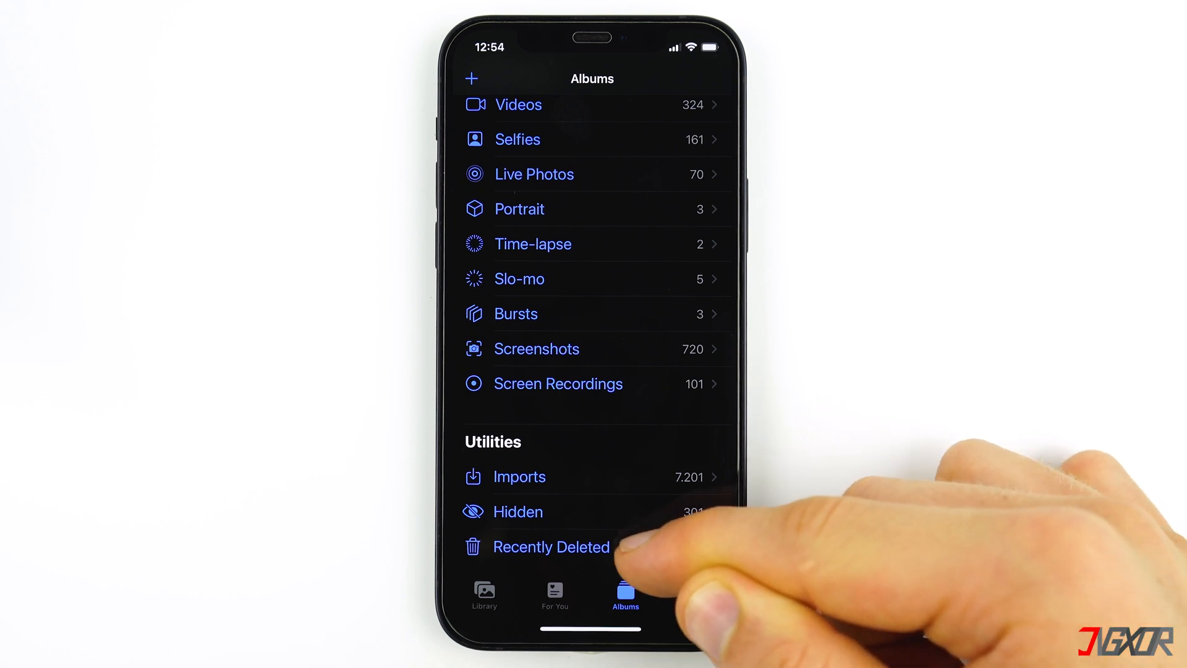
{"action": "left_click", "coordinate": [551, 546]}
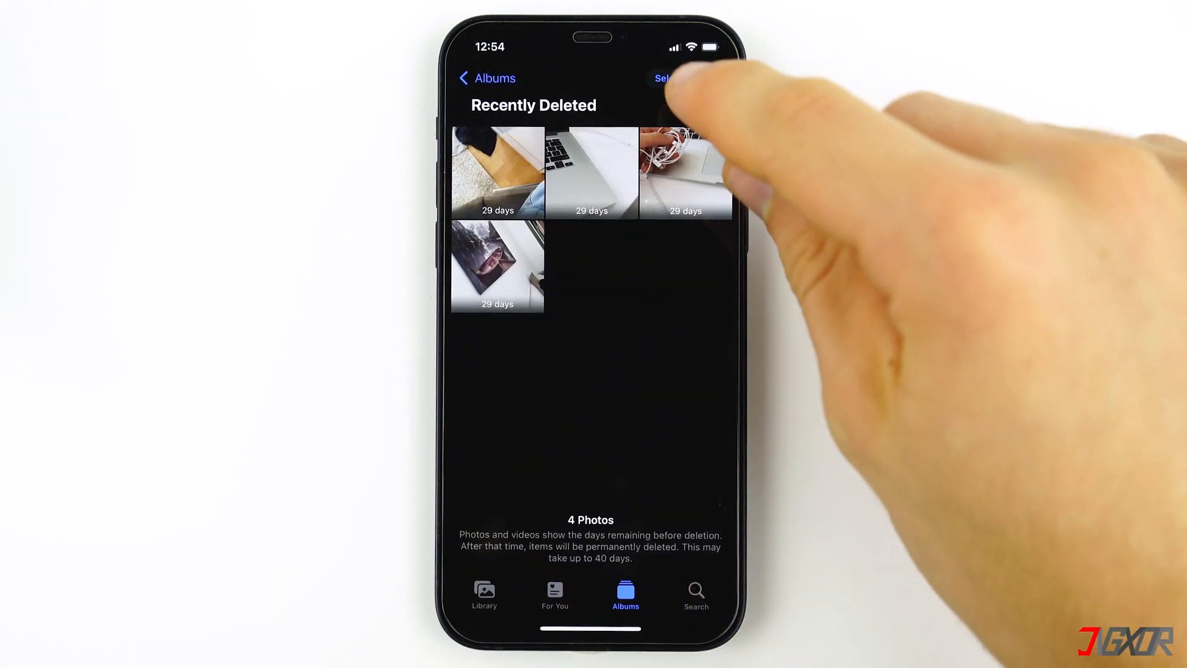
{"action": "left_click", "coordinate": [665, 78]}
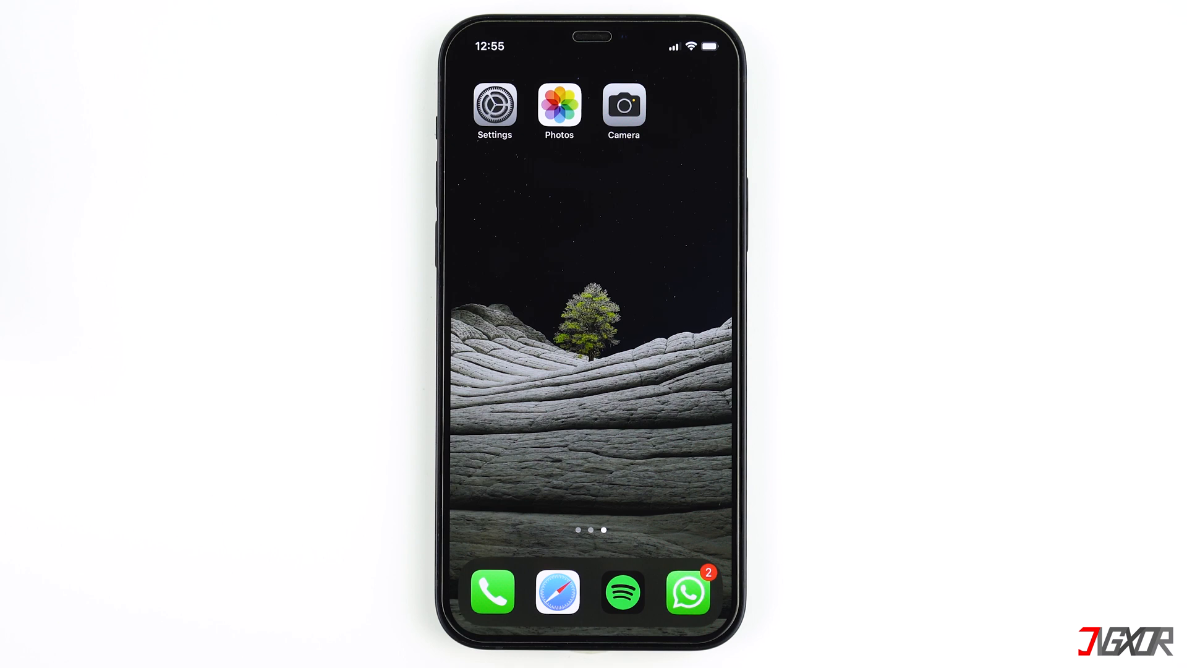
Open Settings from the home screen and go to the Apple ID account page.
{"action": "left_click", "coordinate": [493, 106]}
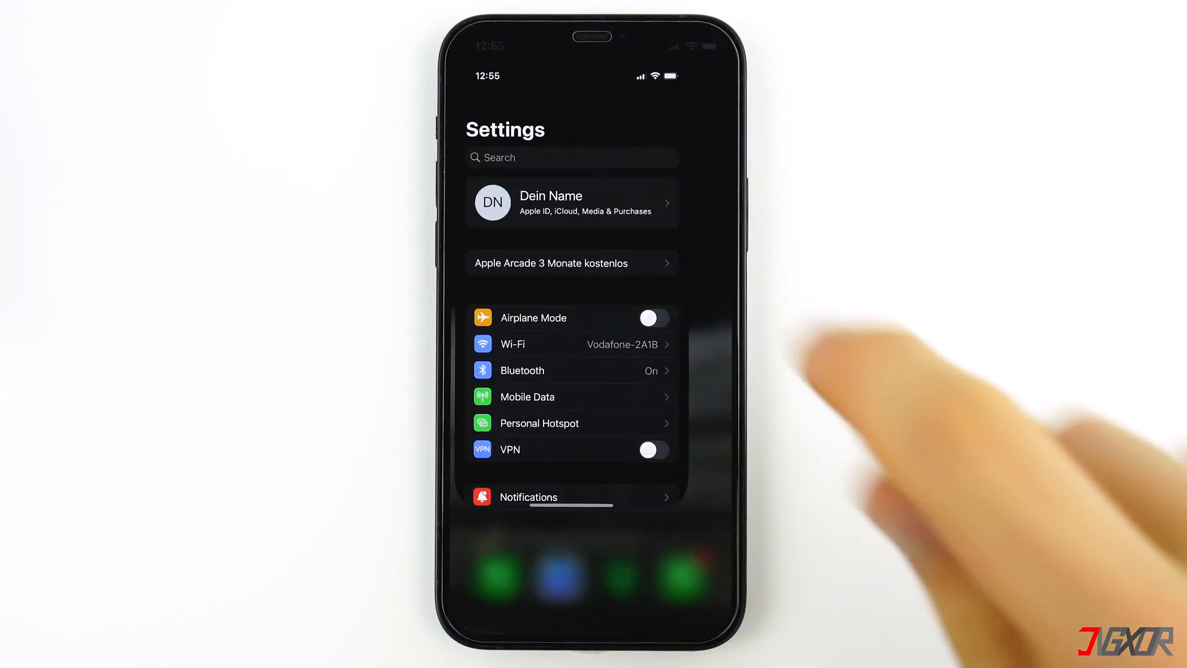
{"action": "scroll", "scroll_direction": "down", "scroll_amount": 3}
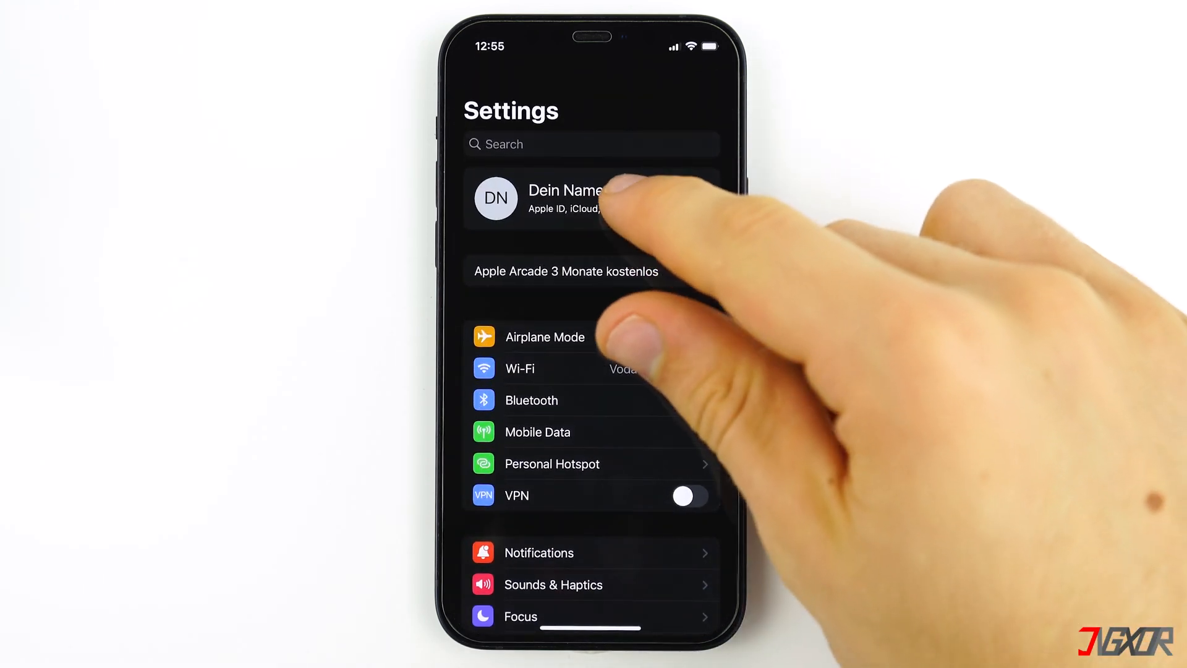
{"action": "left_click", "coordinate": [564, 198]}
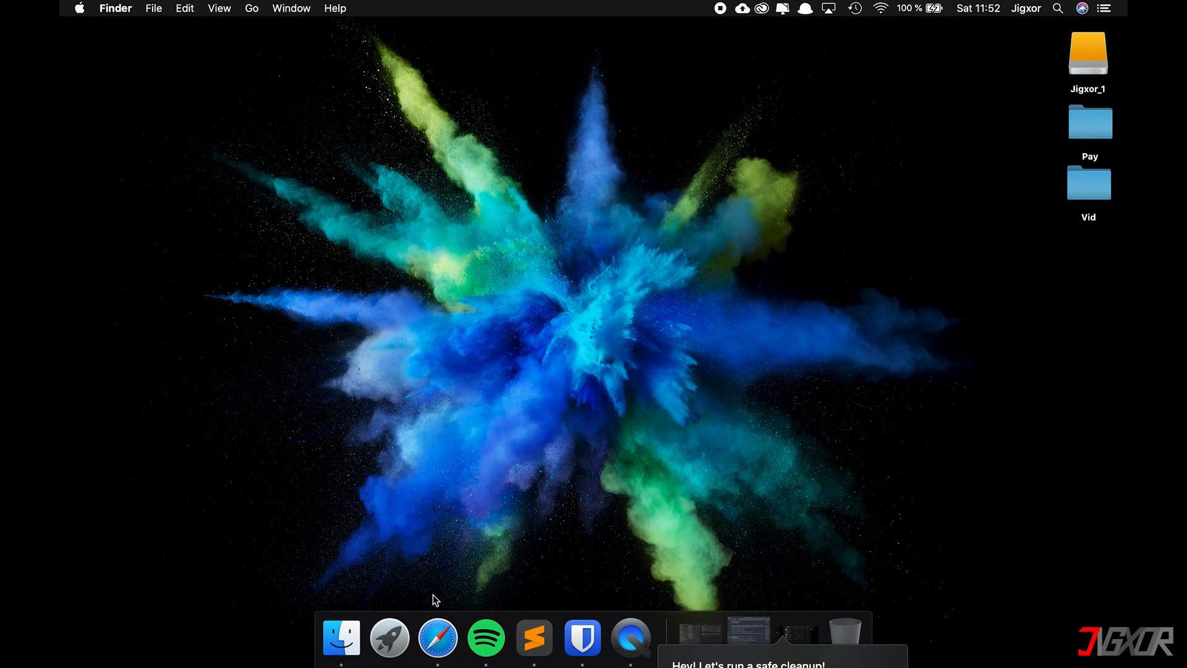
{"action": "left_click", "coordinate": [437, 637]}
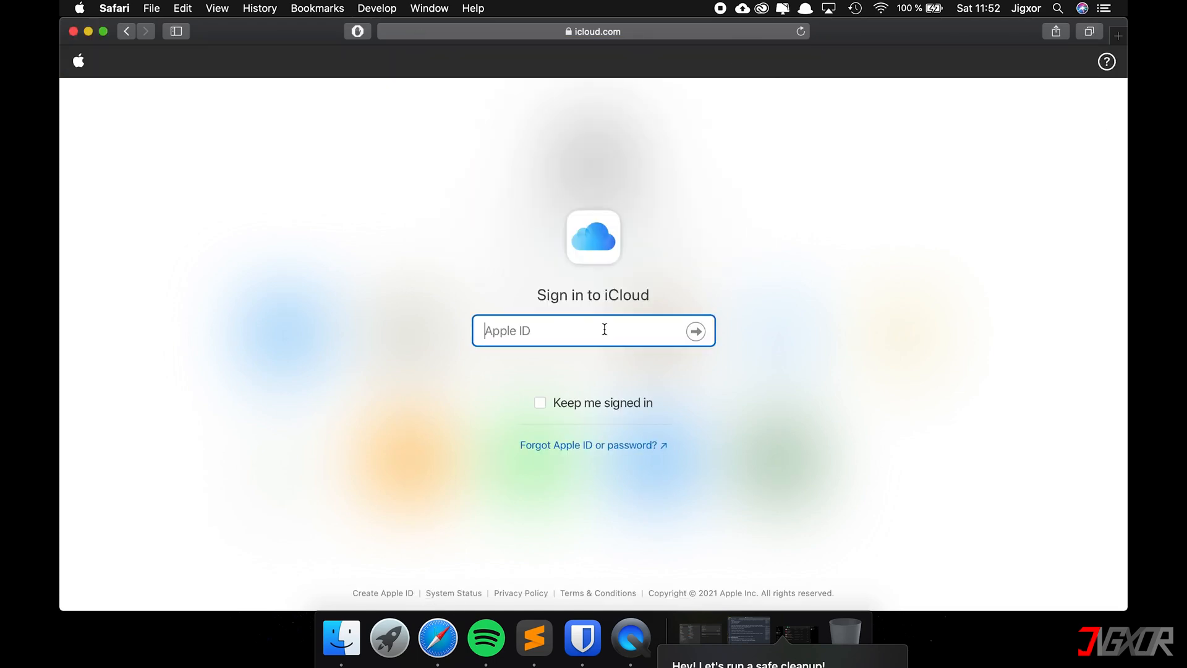
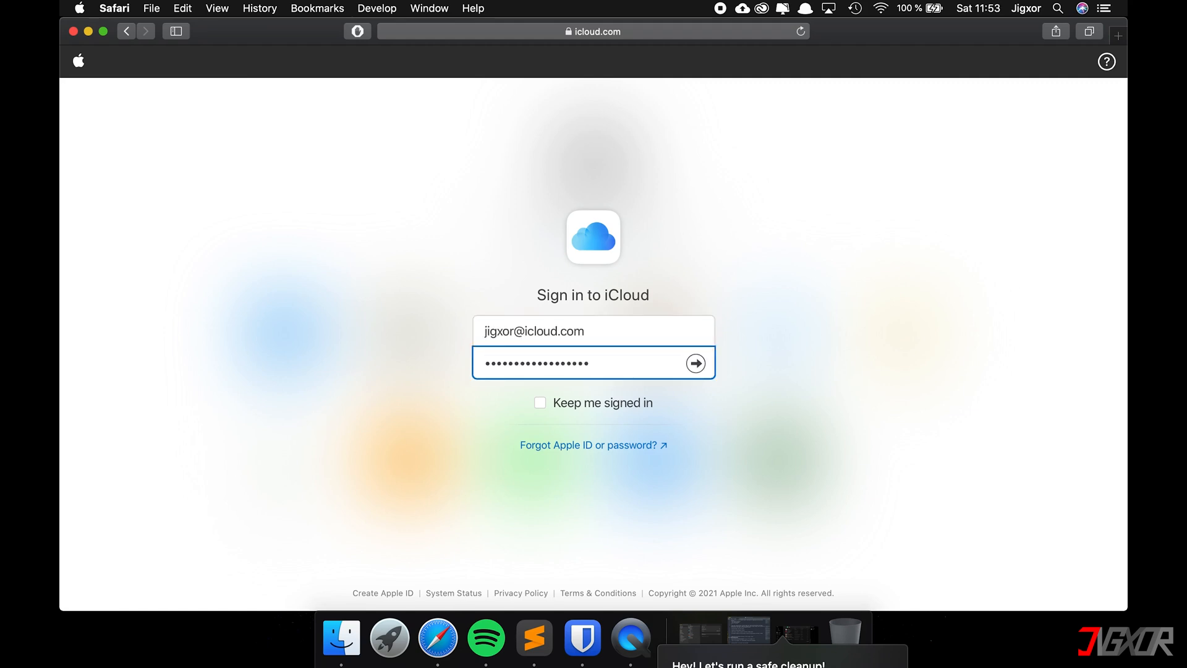
{"action": "left_click", "coordinate": [694, 363]}
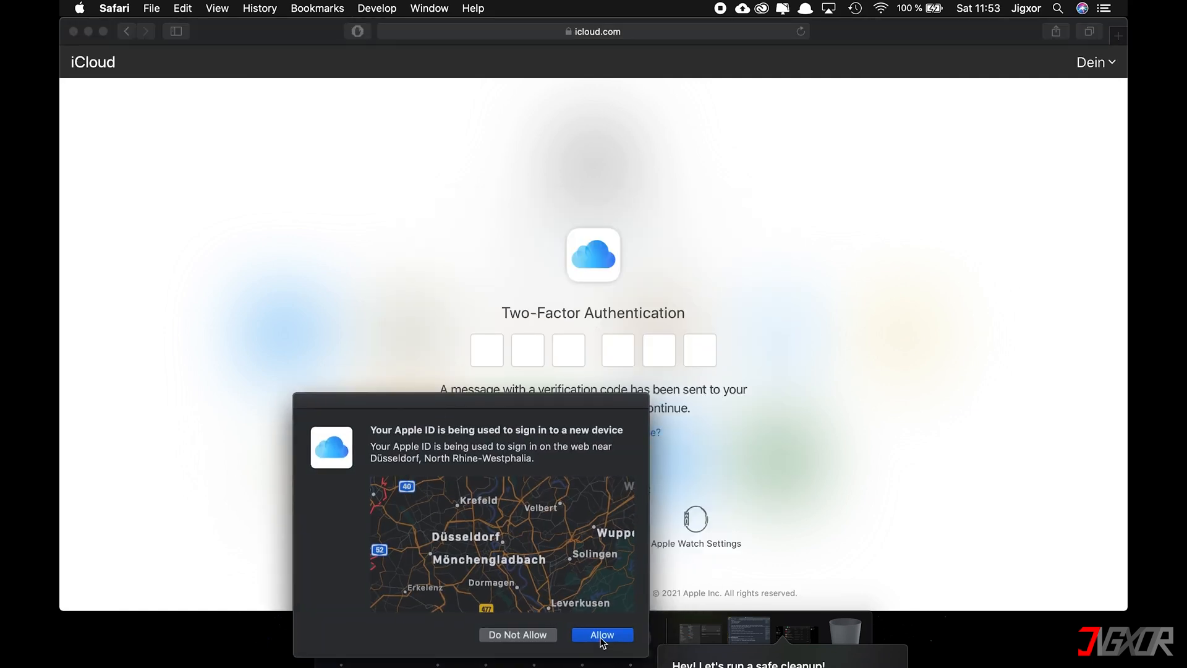
{"action": "left_click", "coordinate": [601, 634]}
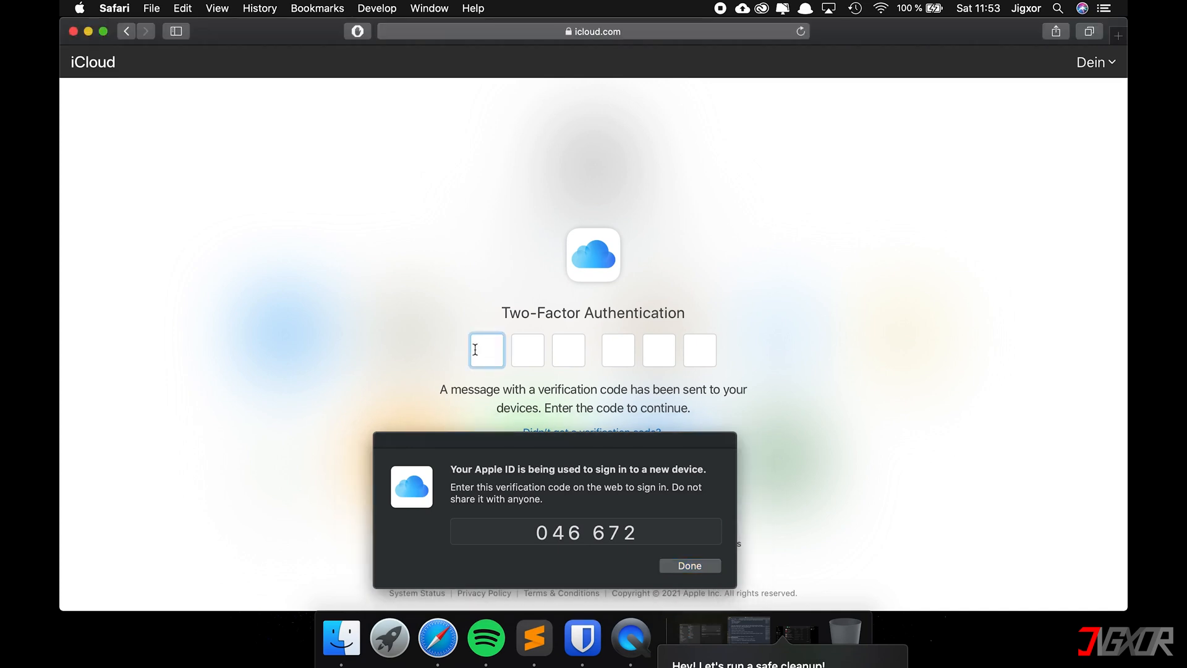
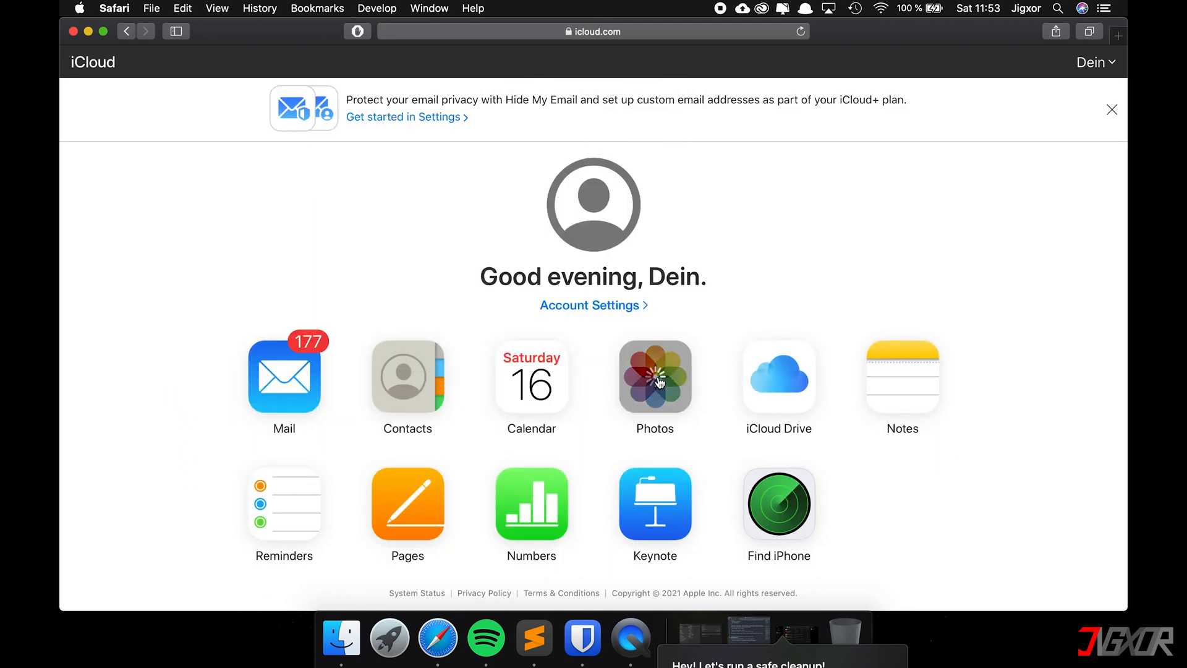
Download the three photos in the last row of the iCloud photo library.
{"action": "left_click", "coordinate": [654, 377]}
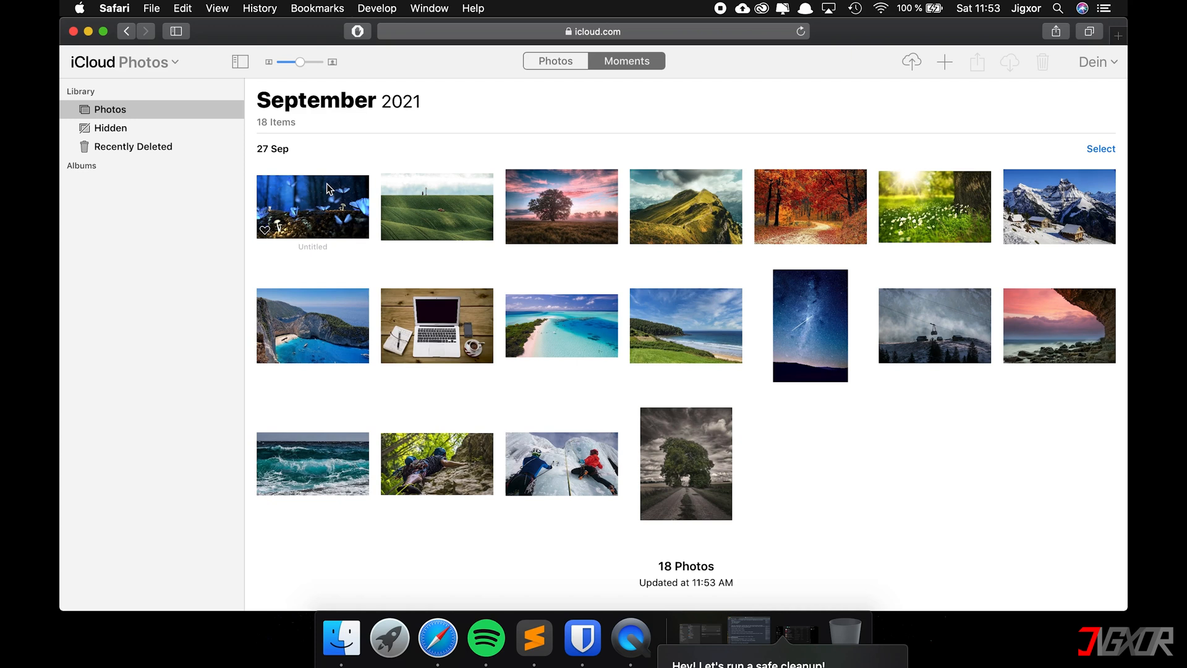
{"action": "mouse_move", "coordinate": [677, 472]}
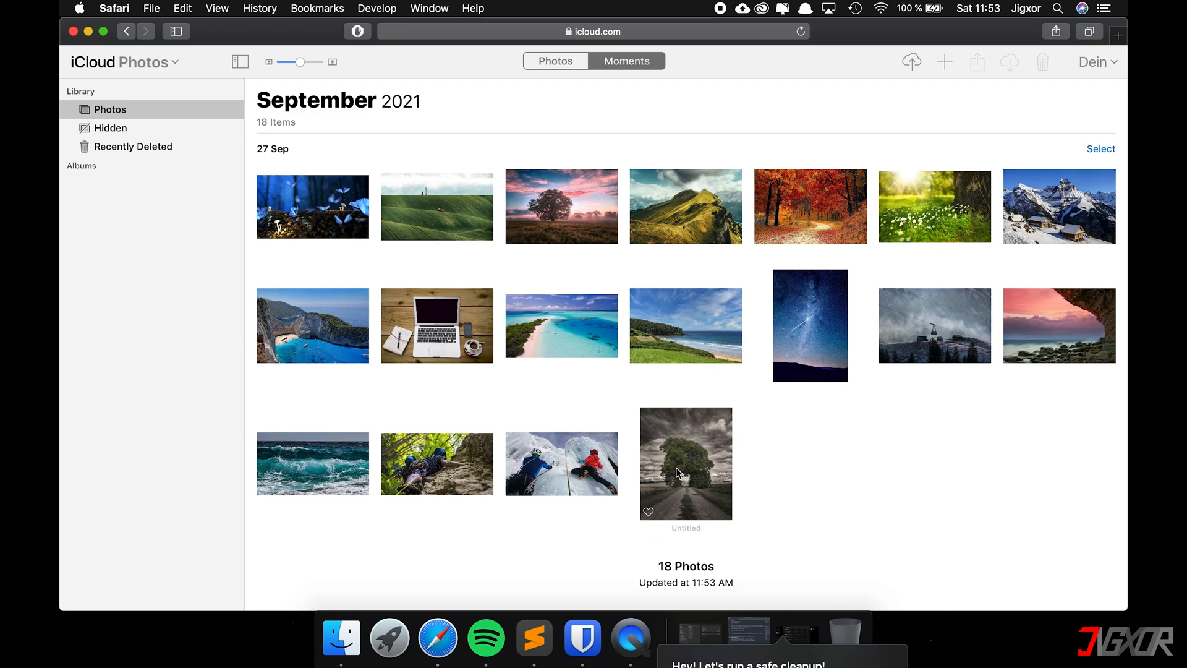
{"action": "left_click", "coordinate": [311, 463]}
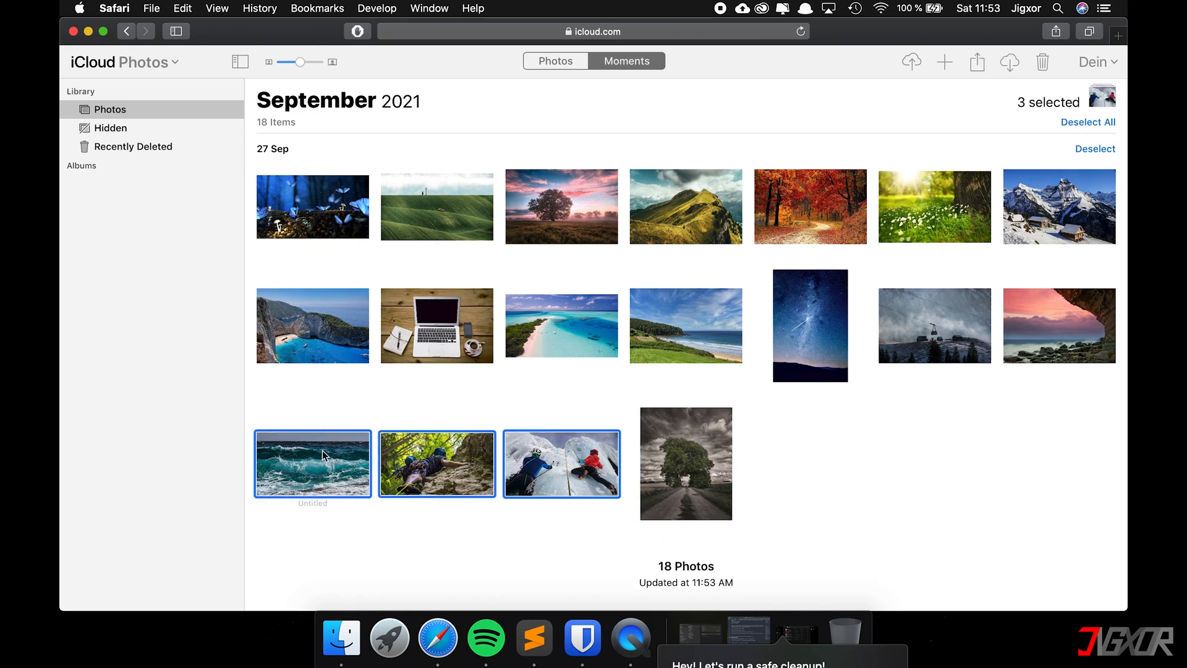
{"action": "mouse_move", "coordinate": [1009, 62]}
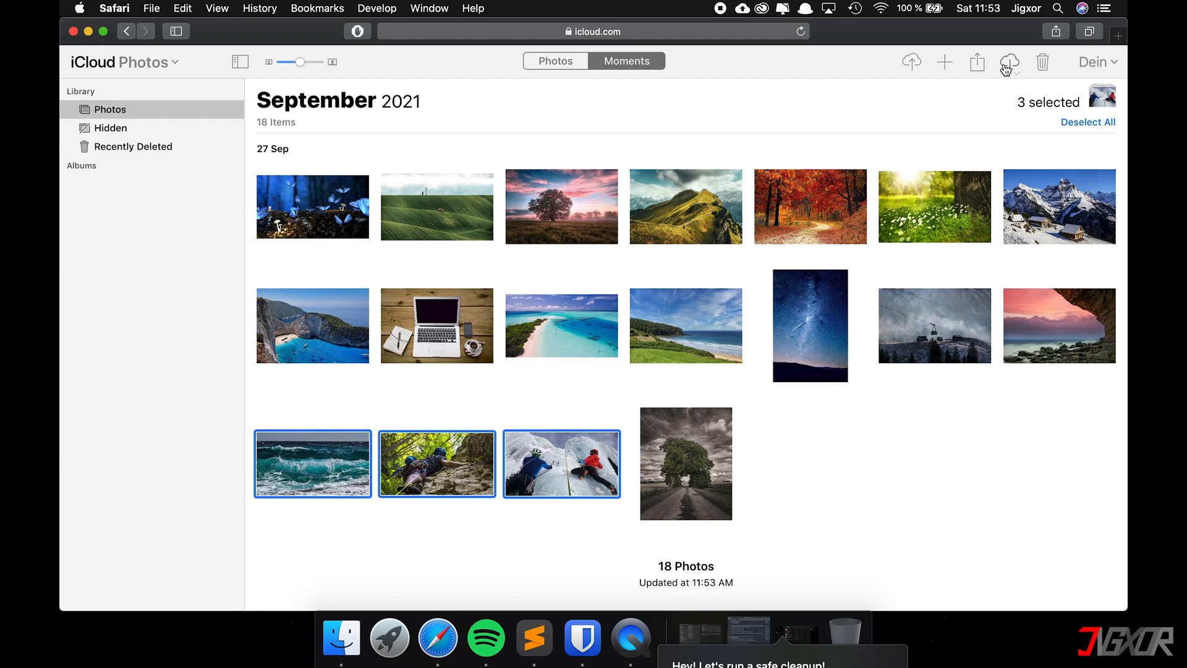
{"action": "left_click", "coordinate": [1008, 61]}
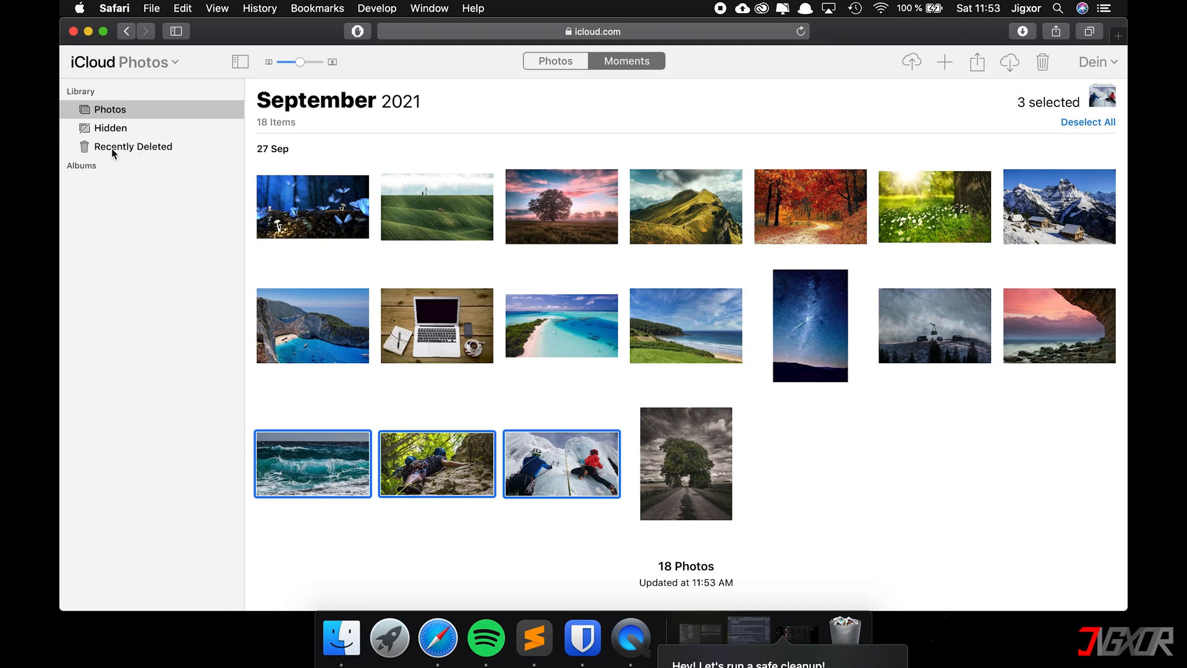
Restore the first four Recently Deleted items to the library, then leave via account options.
{"action": "left_click", "coordinate": [134, 145]}
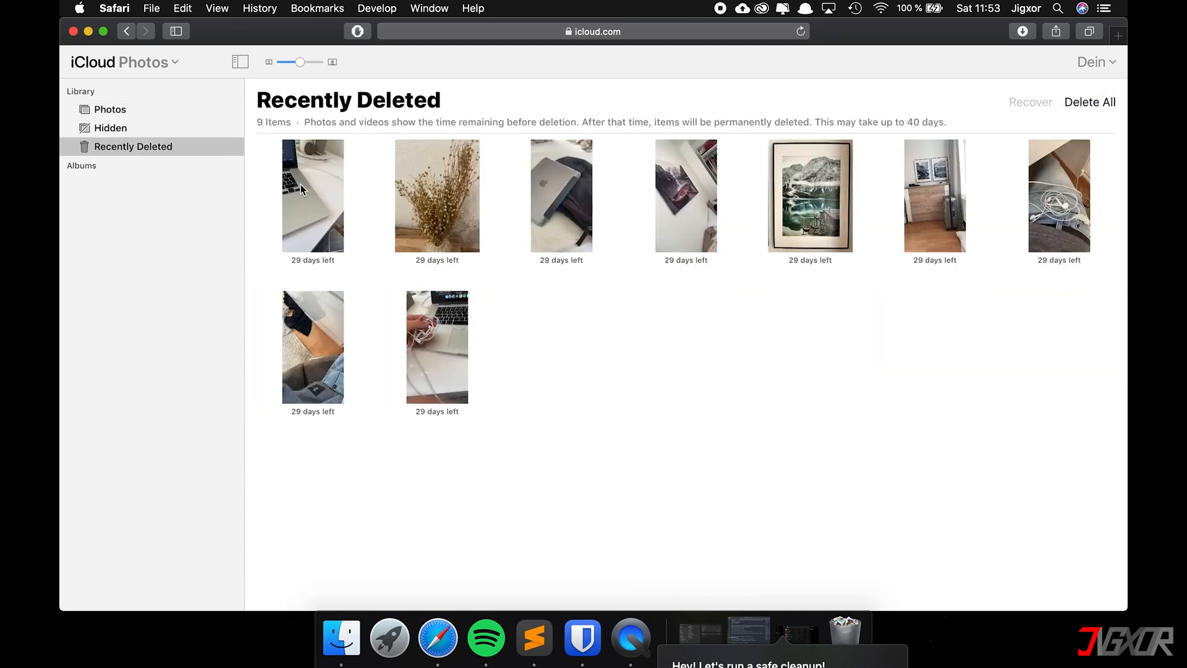
{"action": "left_click", "coordinate": [685, 195]}
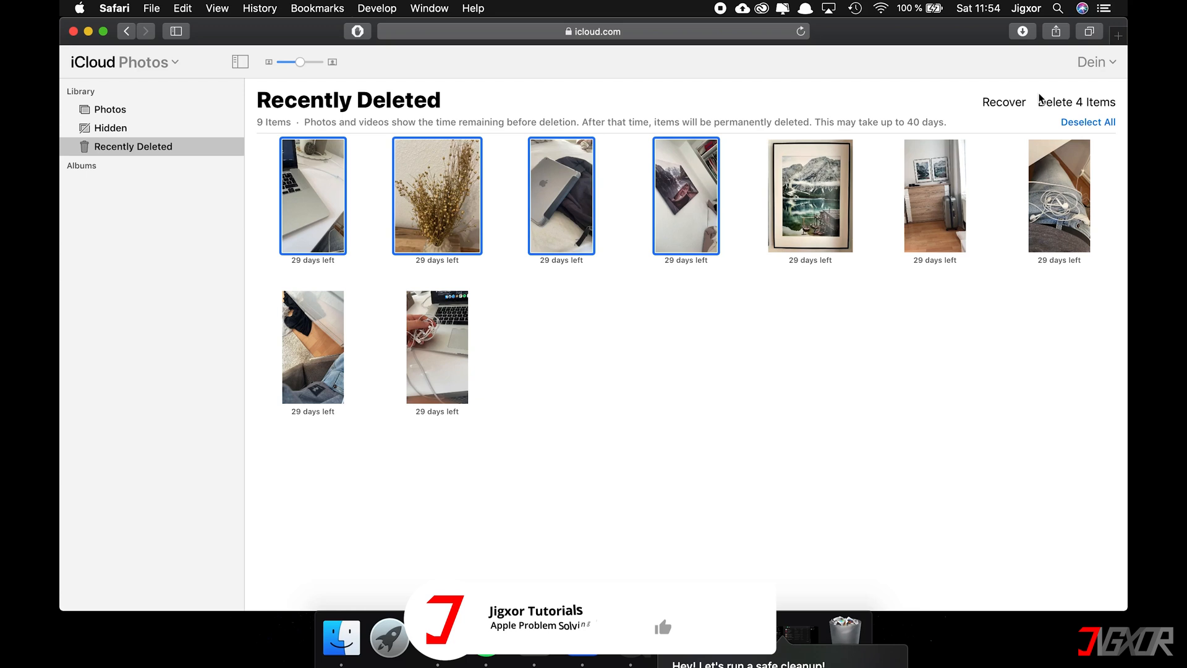
{"action": "left_click", "coordinate": [1003, 101]}
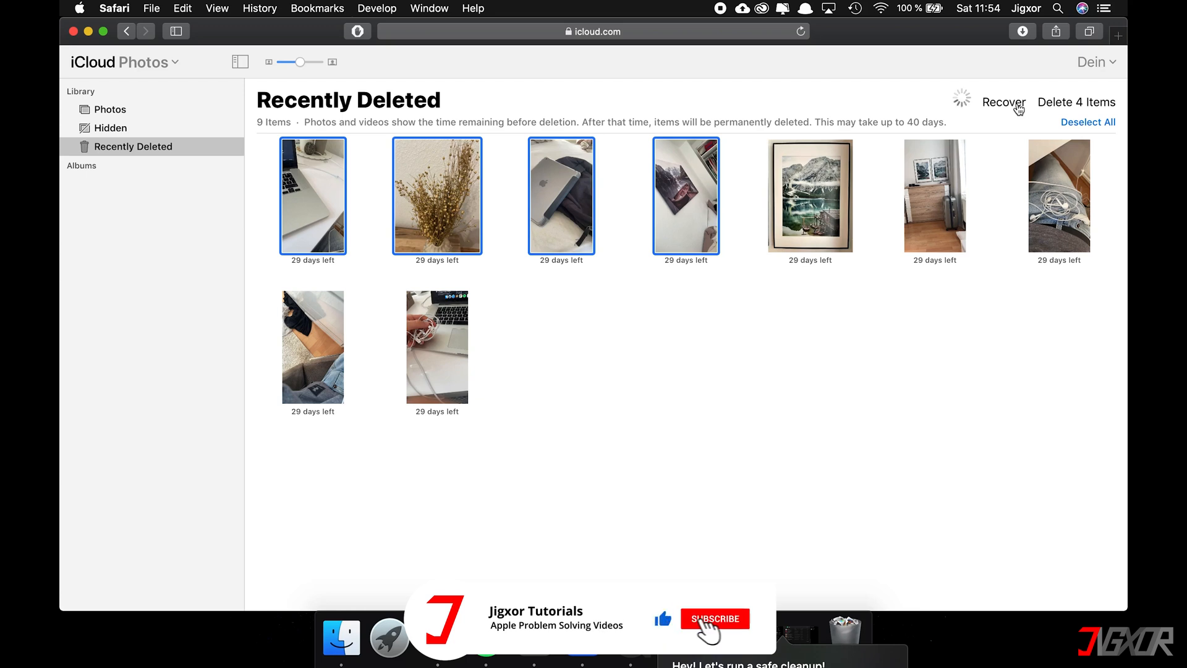
{"action": "left_click", "coordinate": [1094, 62]}
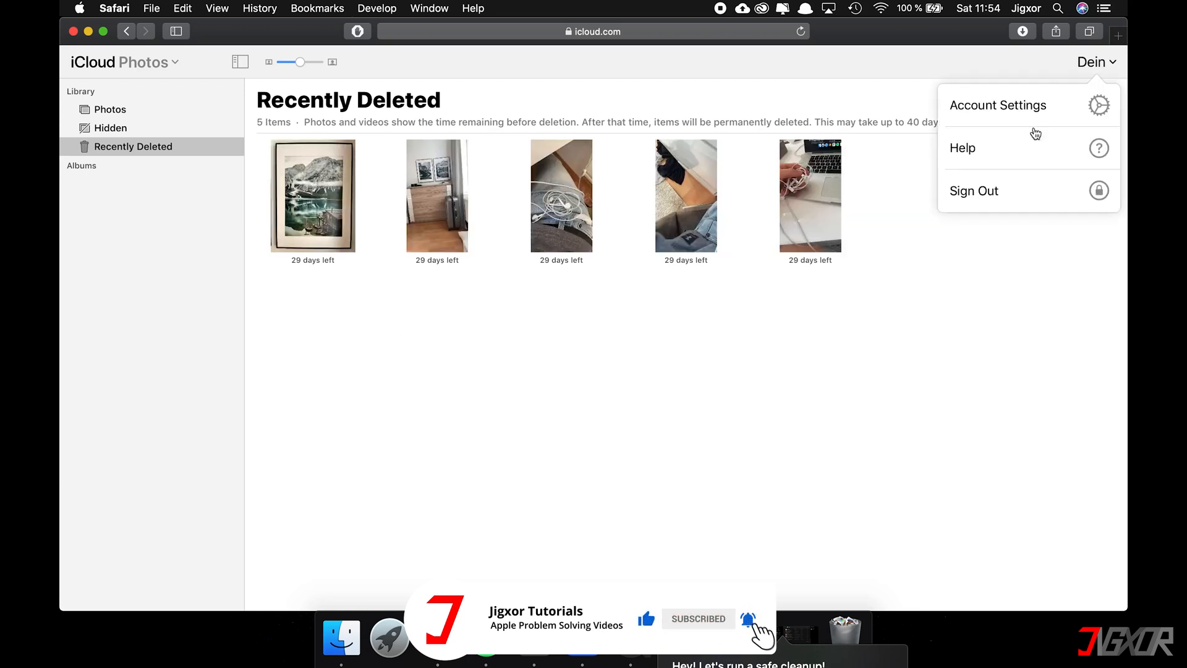
{"action": "left_click", "coordinate": [972, 191]}
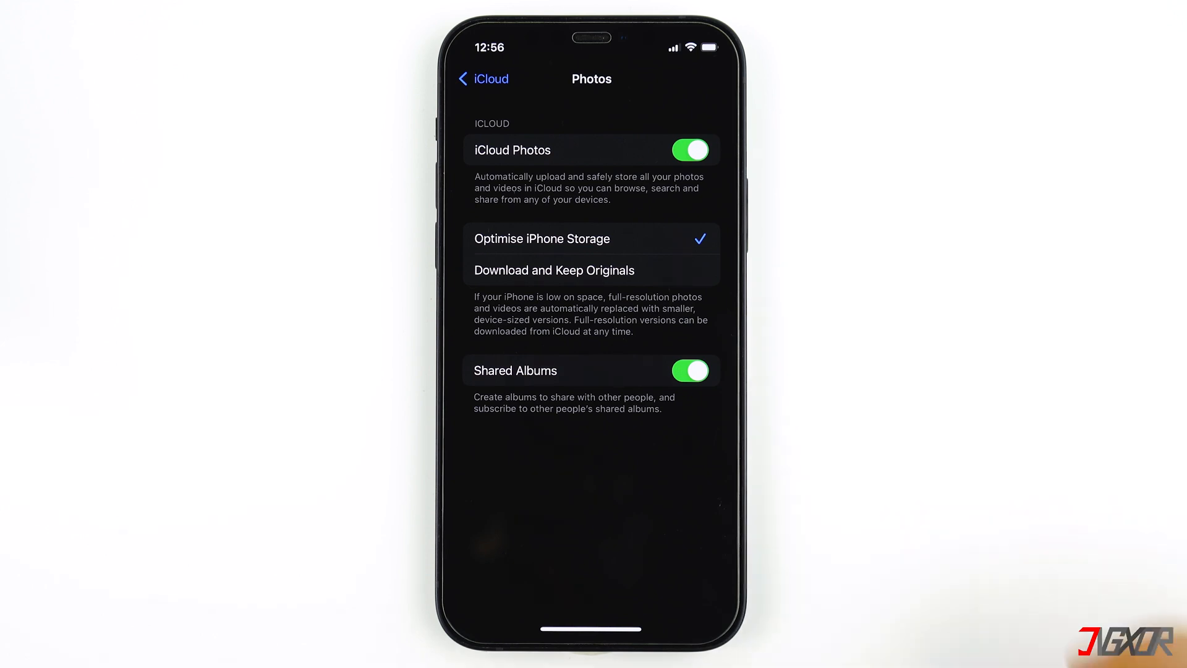
Return from the iCloud Photos options to the iCloud overview page.
{"action": "left_click", "coordinate": [482, 79]}
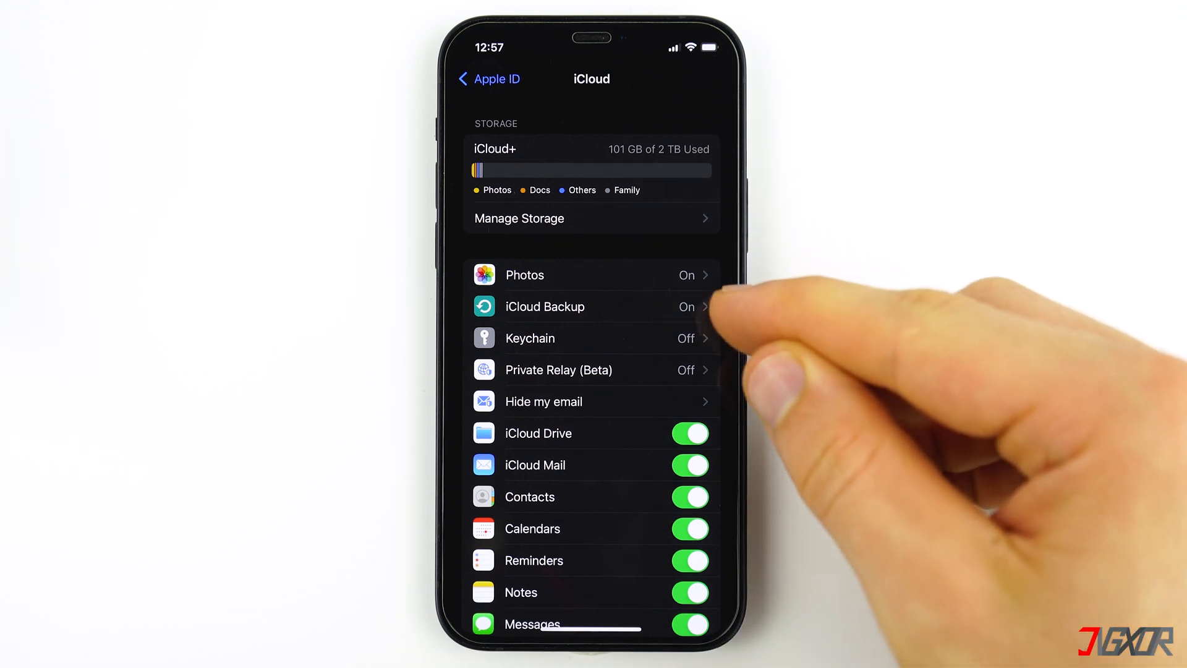
Open the iCloud Backup settings from the iCloud overview.
{"action": "left_click", "coordinate": [544, 305]}
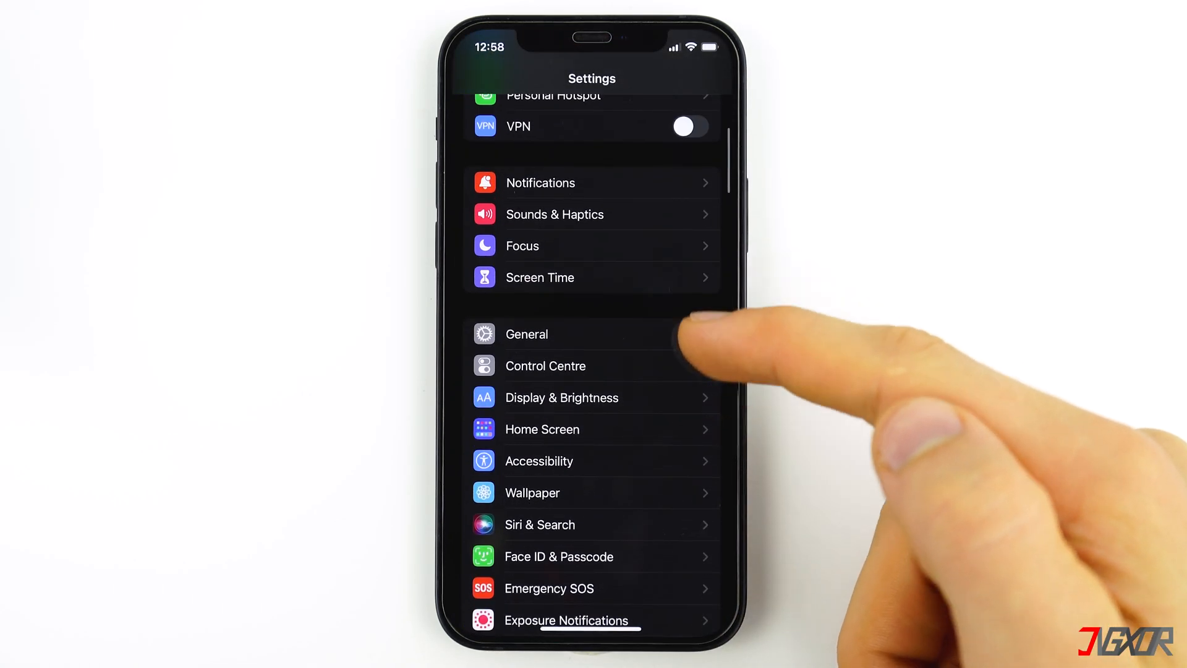
Go into General and reach Transfer or Reset iPhone at the bottom.
{"action": "left_click", "coordinate": [526, 334]}
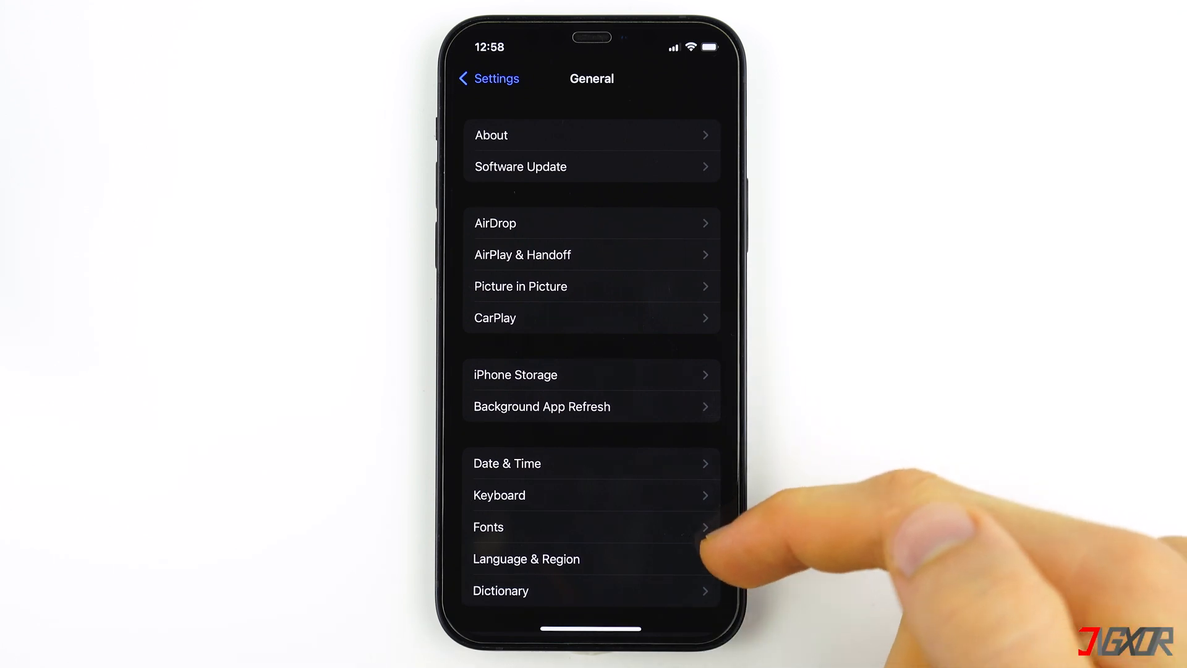
{"action": "scroll", "scroll_direction": "up", "scroll_amount": 3}
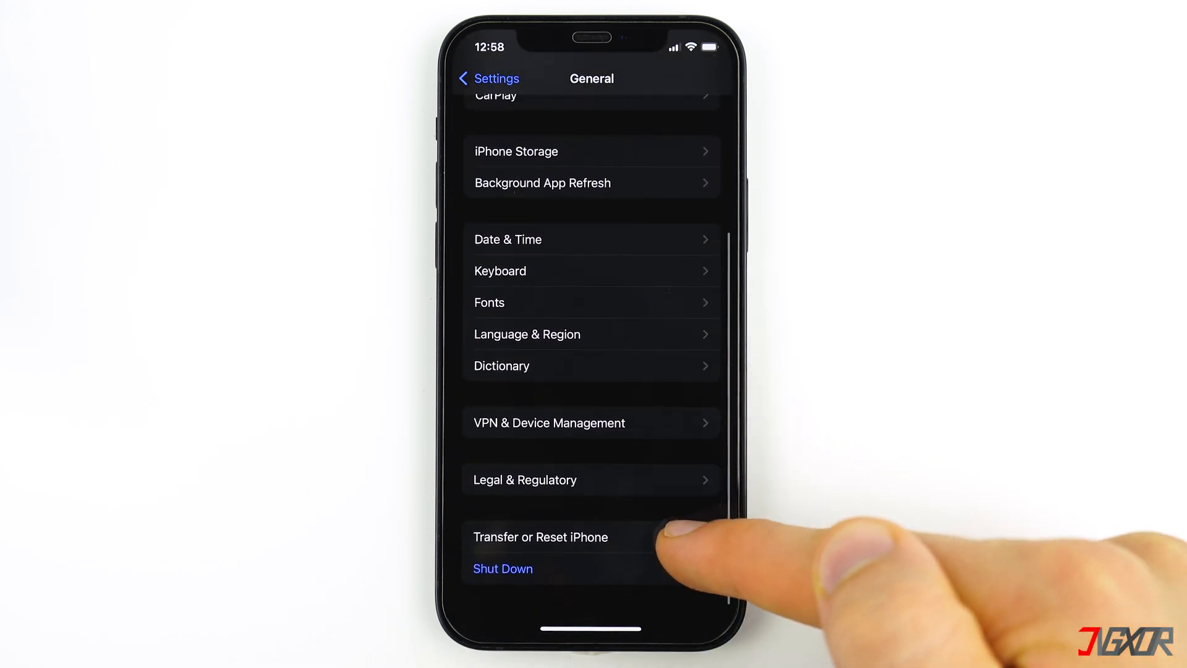
{"action": "left_click", "coordinate": [540, 537]}
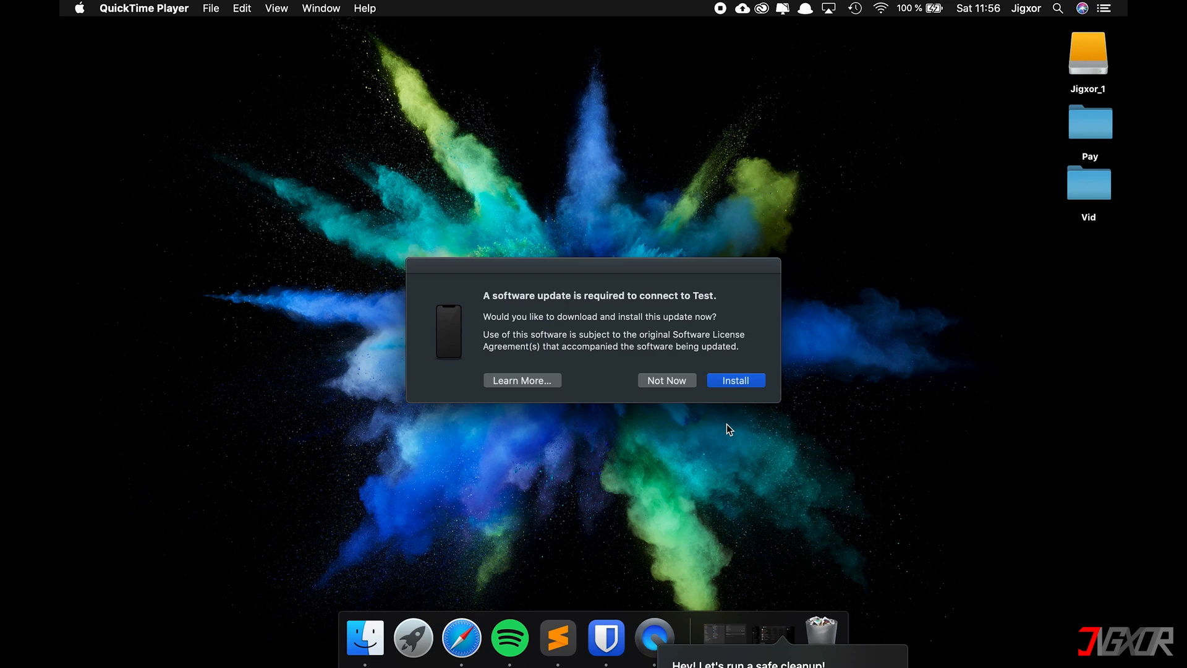
Dismiss the software update prompt and show the iPhone 'Test' device page in Finder.
{"action": "left_click", "coordinate": [665, 379]}
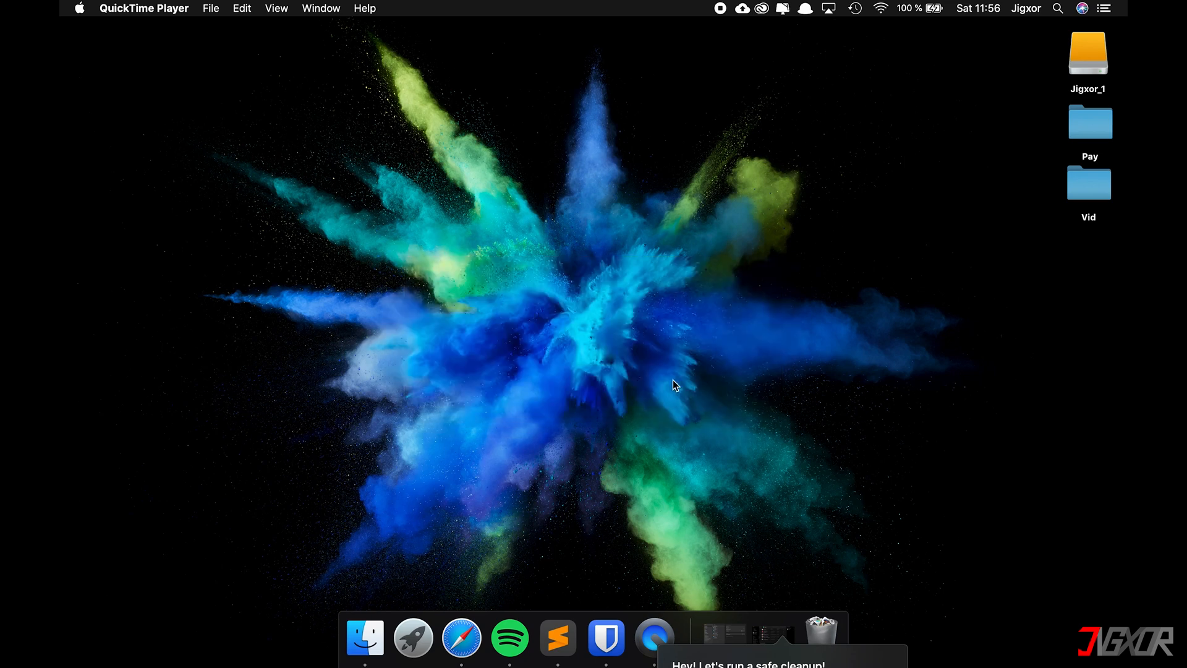
{"action": "left_click", "coordinate": [364, 636]}
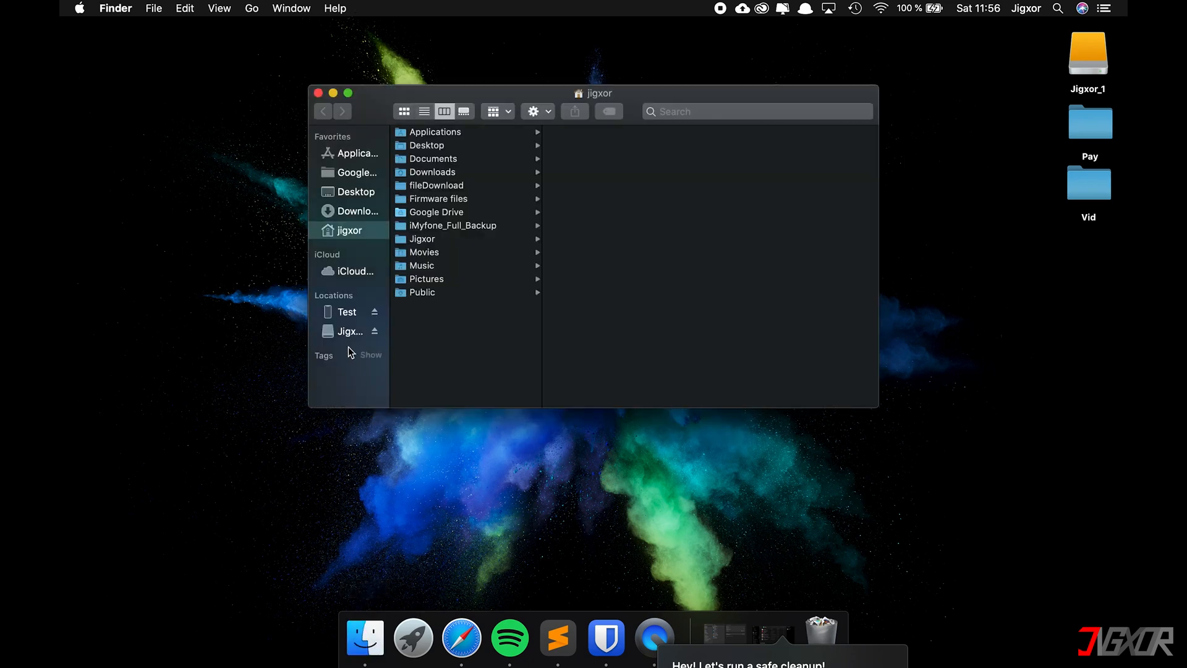
{"action": "mouse_move", "coordinate": [346, 313]}
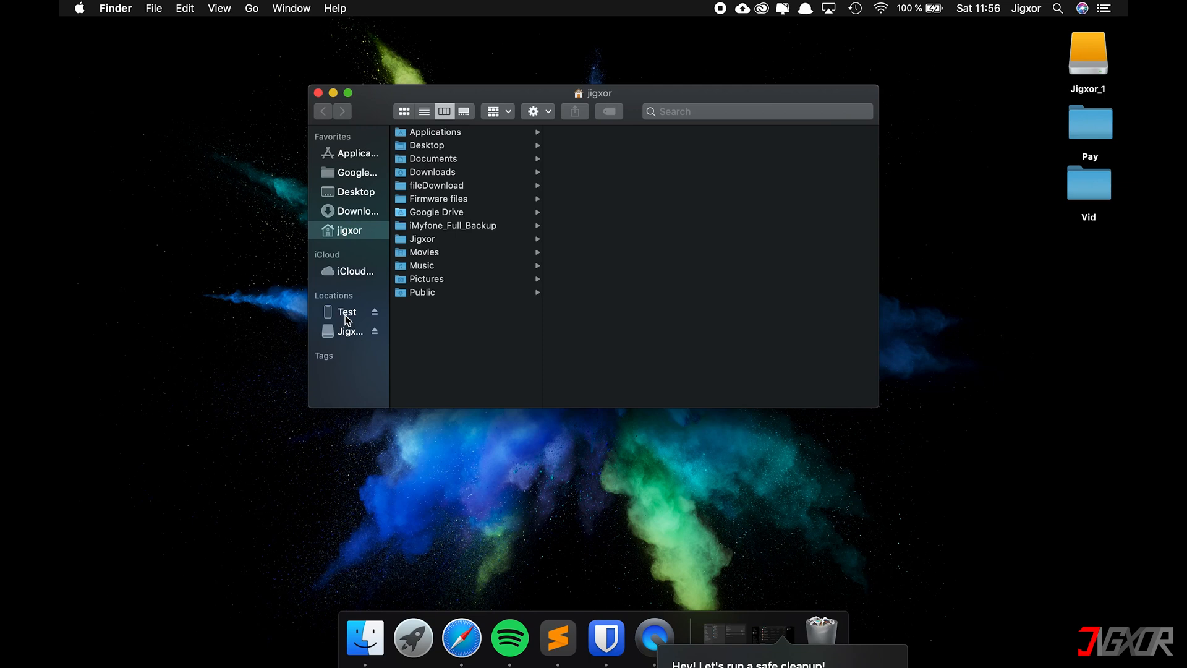
{"action": "left_click", "coordinate": [346, 311]}
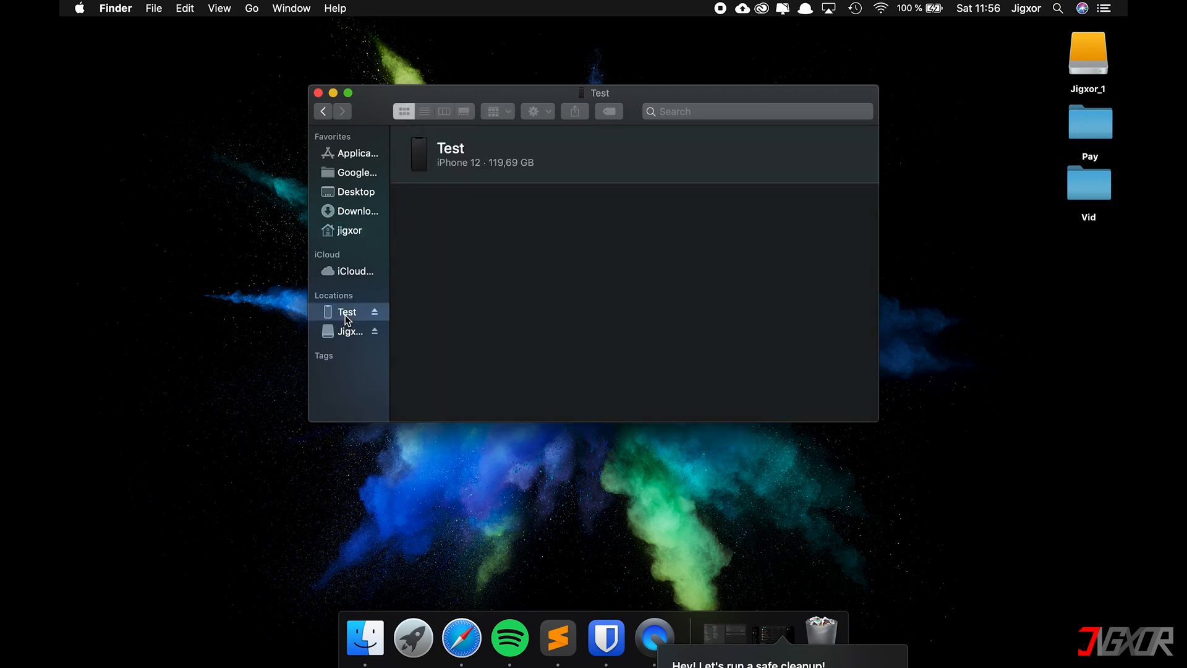
{"action": "left_click", "coordinate": [346, 311]}
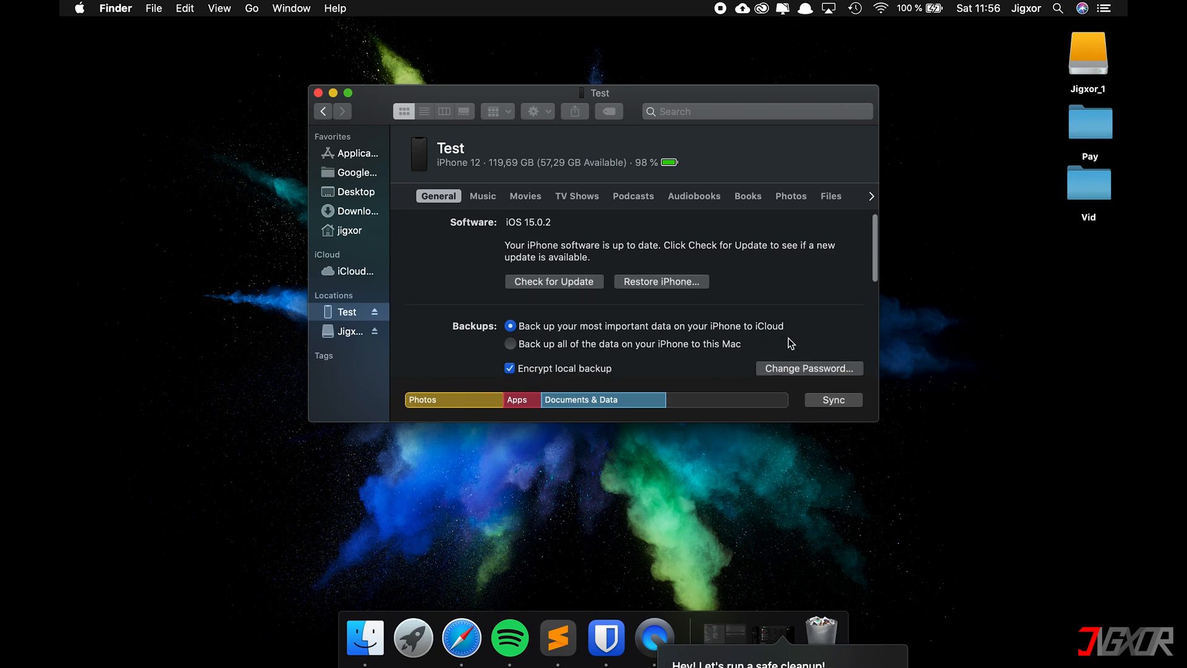
Choose 'Back up all of the data on your iPhone to this Mac'.
{"action": "scroll", "scroll_direction": "down", "scroll_amount": 3}
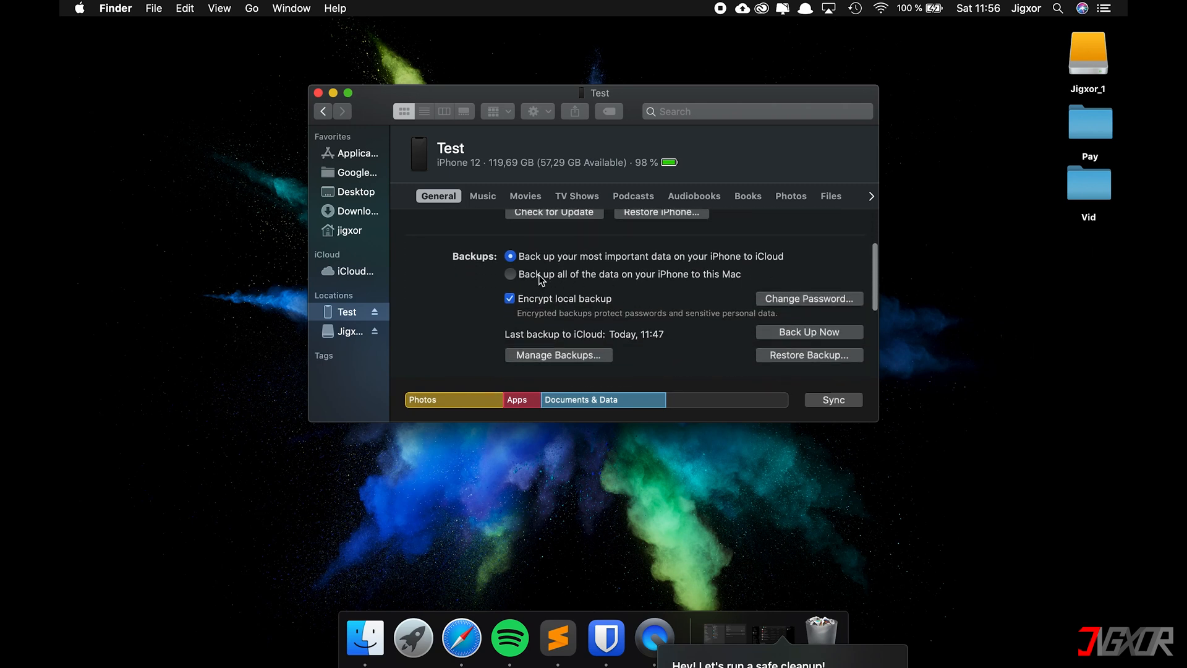
{"action": "left_click", "coordinate": [510, 275]}
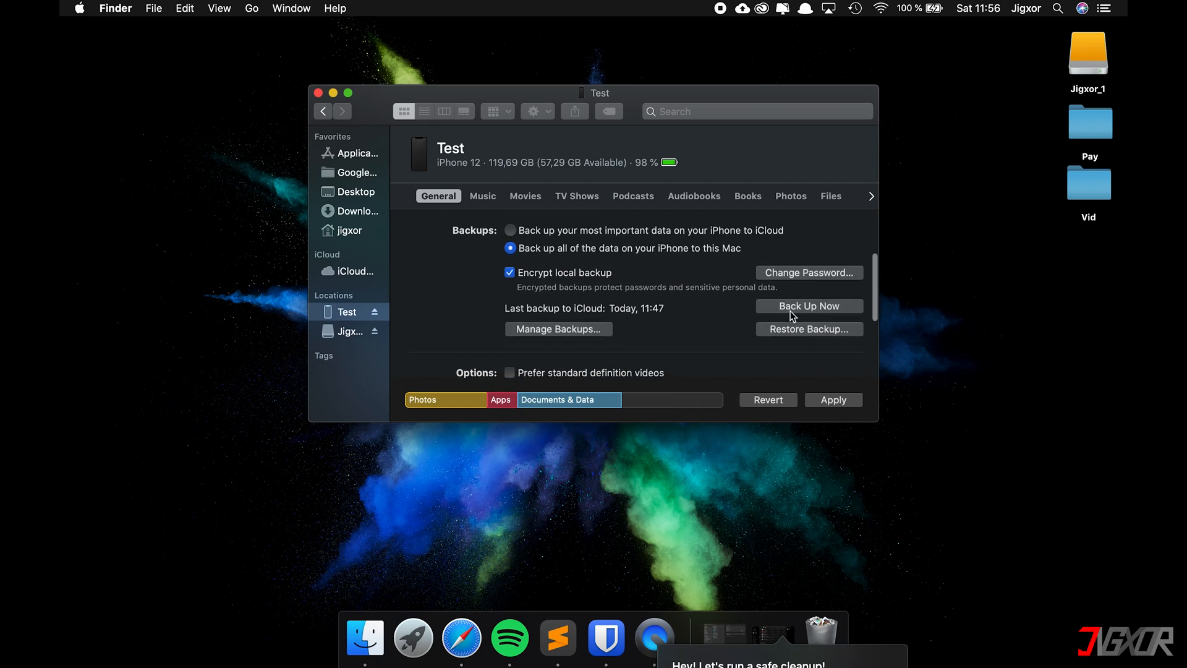
{"action": "mouse_move", "coordinate": [814, 334]}
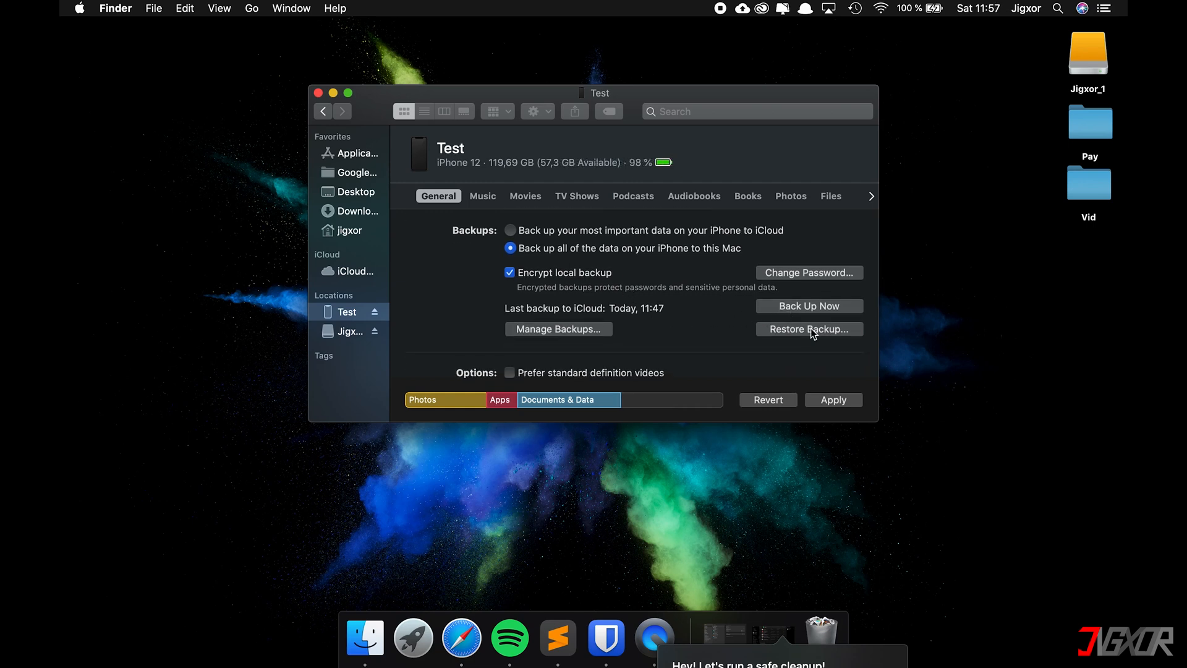
{"action": "mouse_move", "coordinate": [676, 309]}
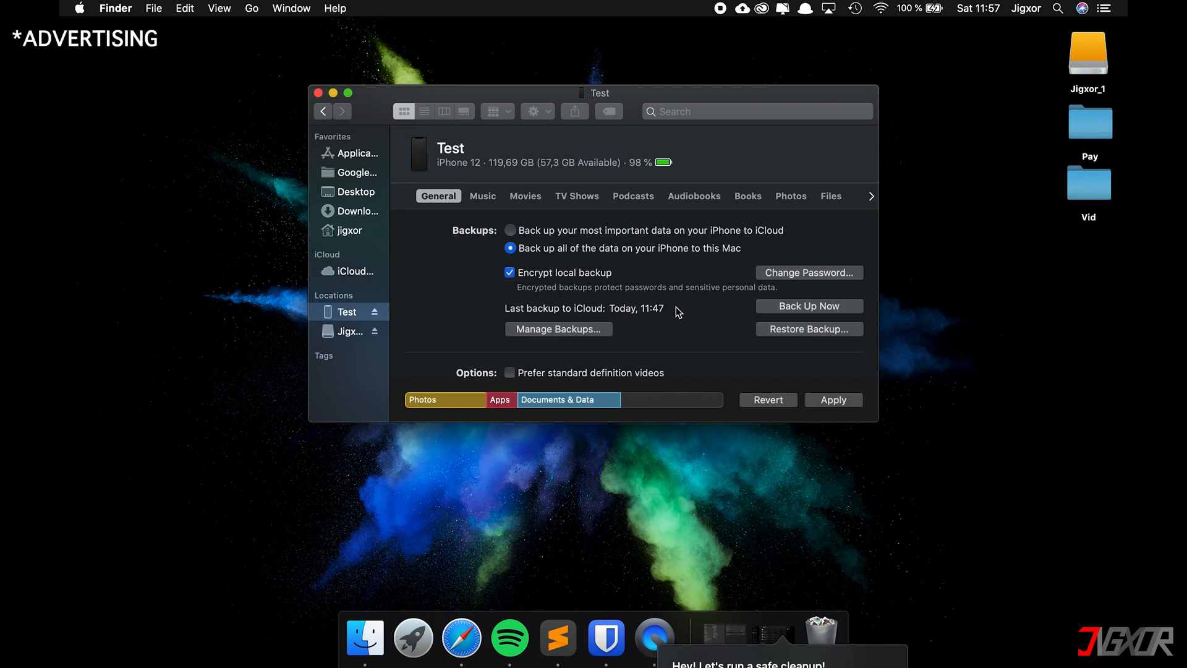
{"action": "left_click", "coordinate": [319, 92]}
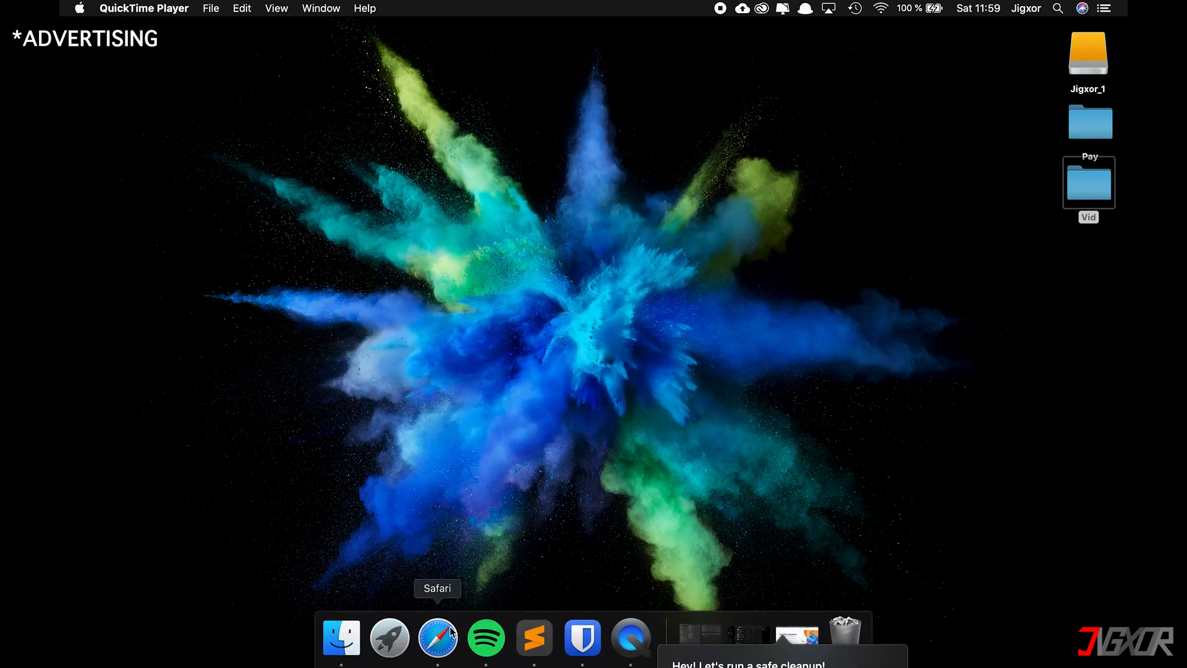
Browse the Tenorshare UltData page's recovery modes and supported file types in Safari.
{"action": "left_click", "coordinate": [437, 636]}
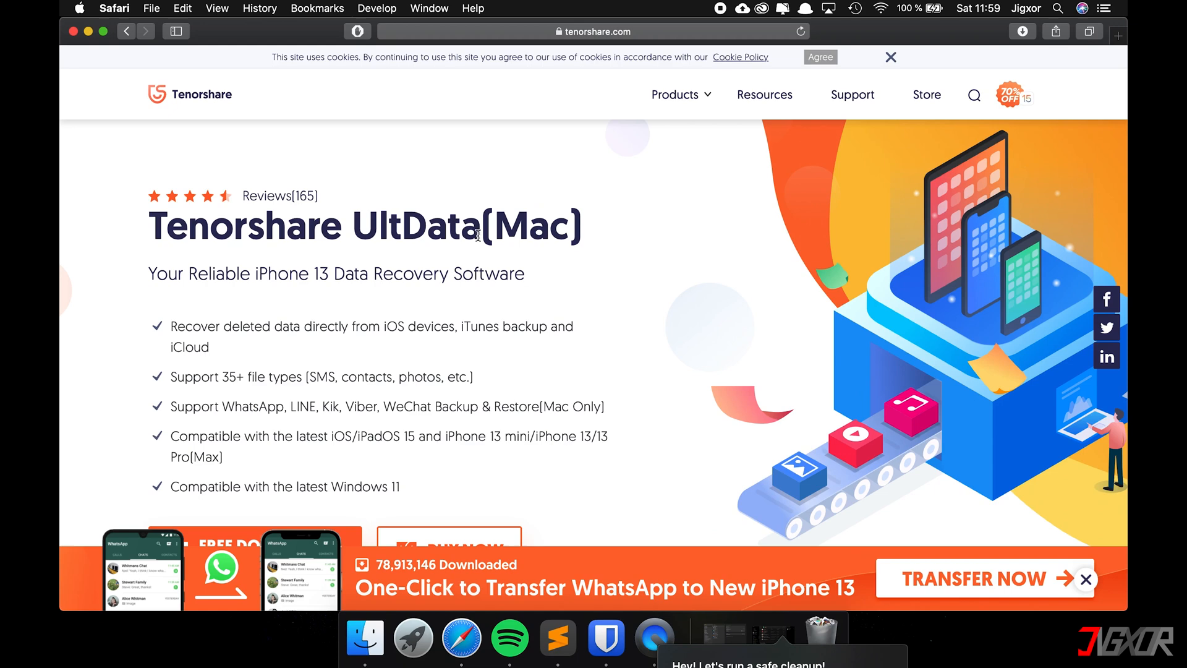
{"action": "mouse_move", "coordinate": [410, 309]}
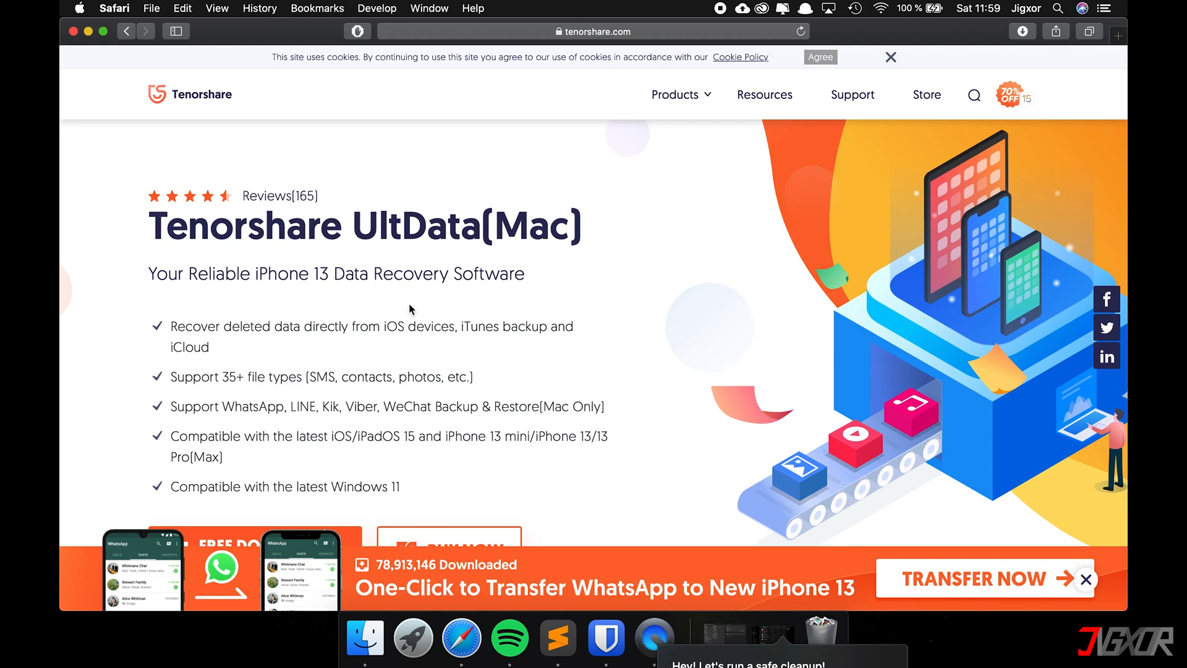
{"action": "scroll", "scroll_direction": "down", "scroll_amount": 3}
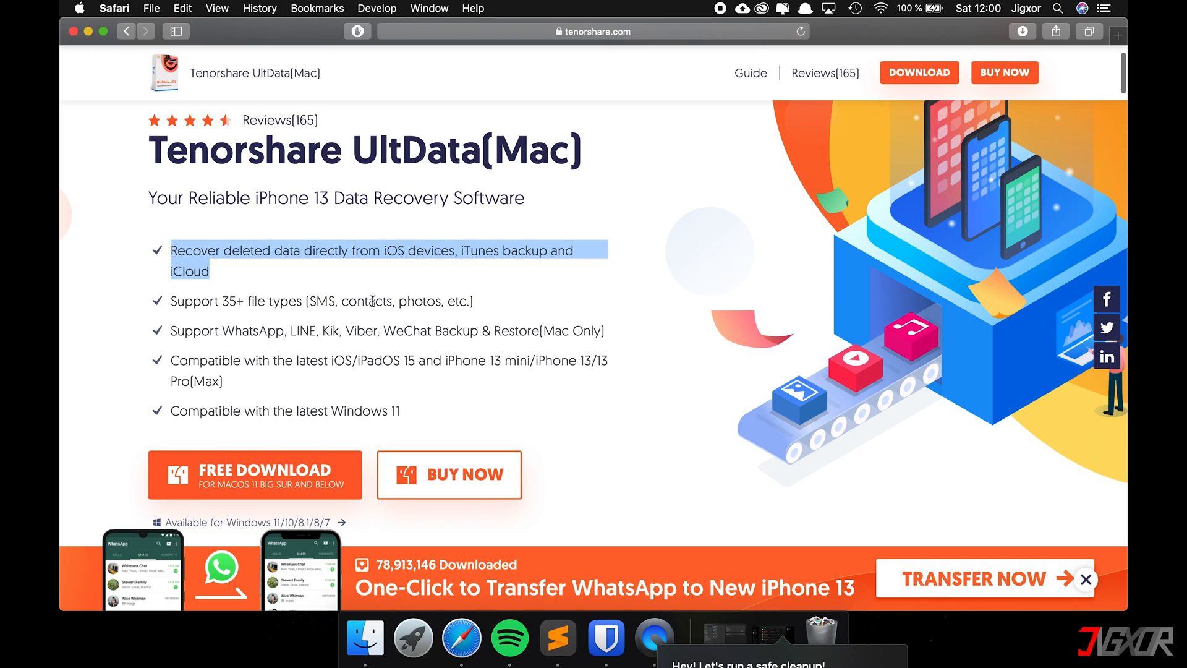
{"action": "scroll", "scroll_direction": "down", "scroll_amount": 3}
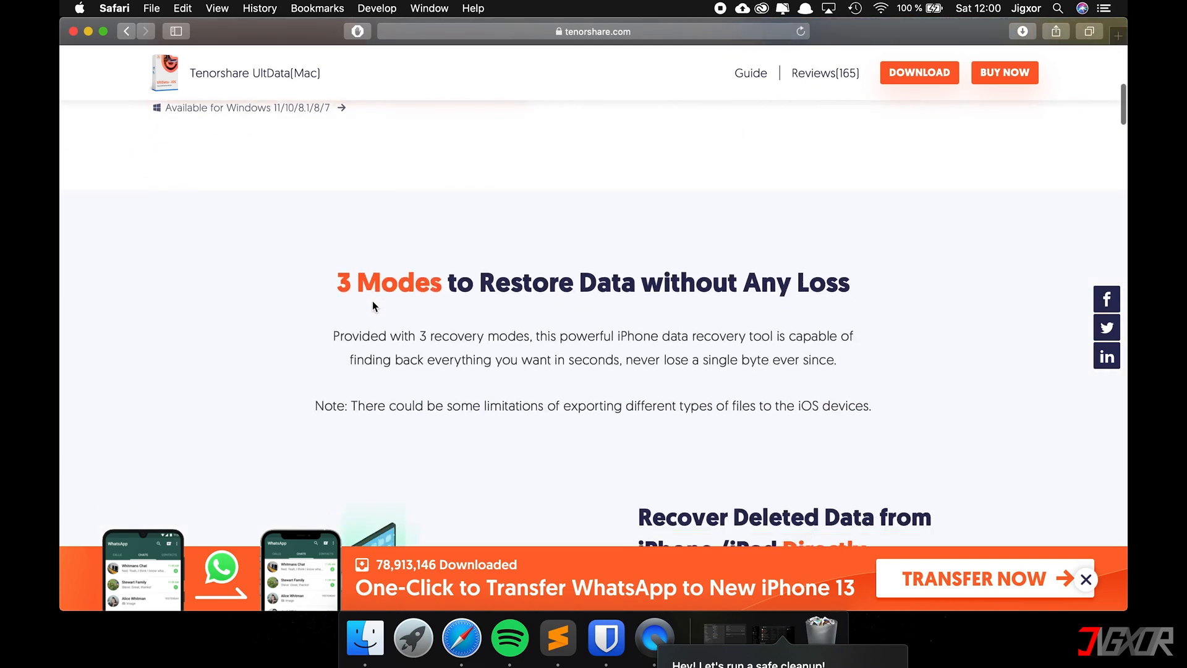
{"action": "scroll", "scroll_direction": "down", "scroll_amount": 3}
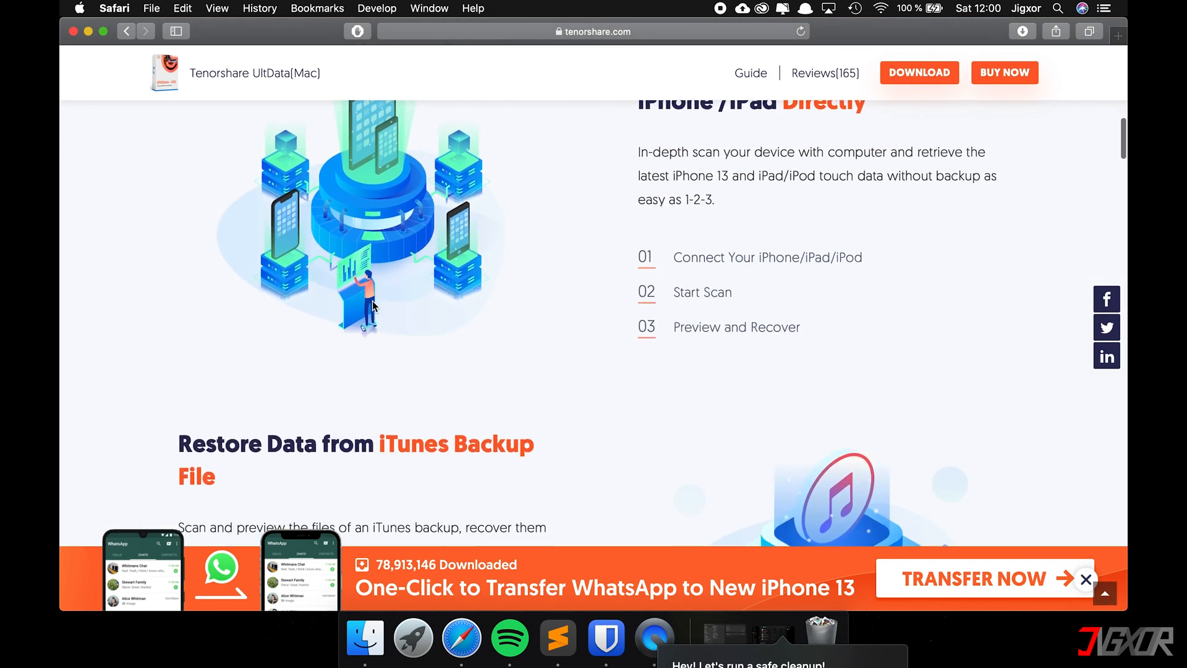
{"action": "scroll", "scroll_direction": "down", "scroll_amount": 3}
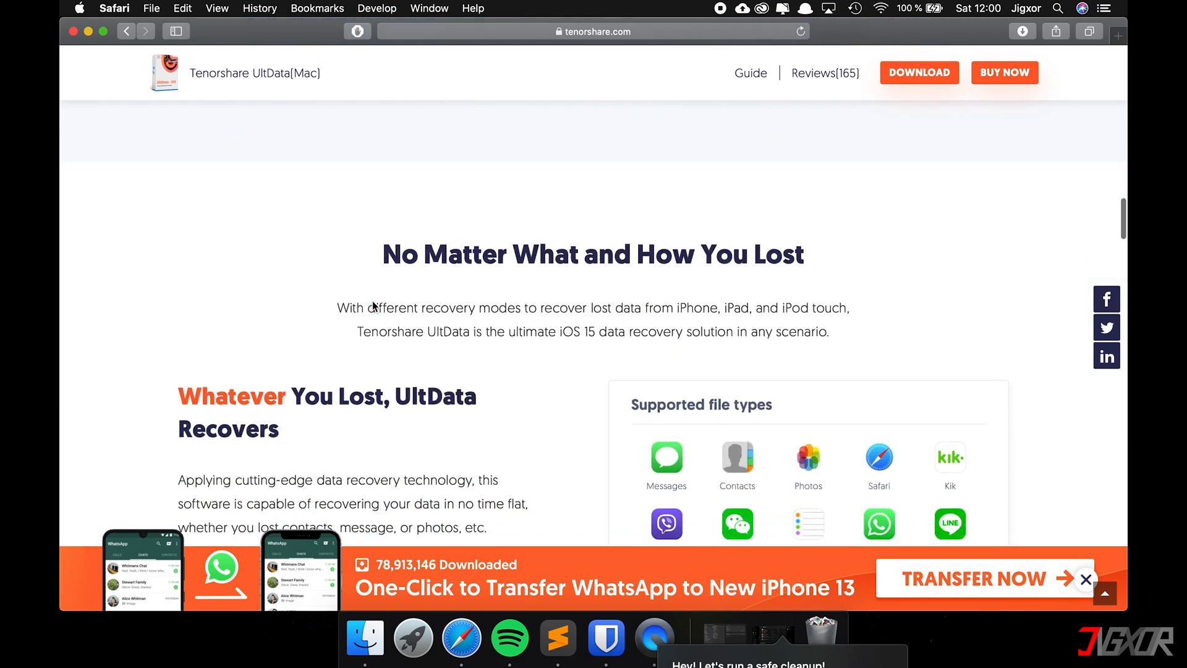
{"action": "scroll", "scroll_direction": "down", "scroll_amount": 3}
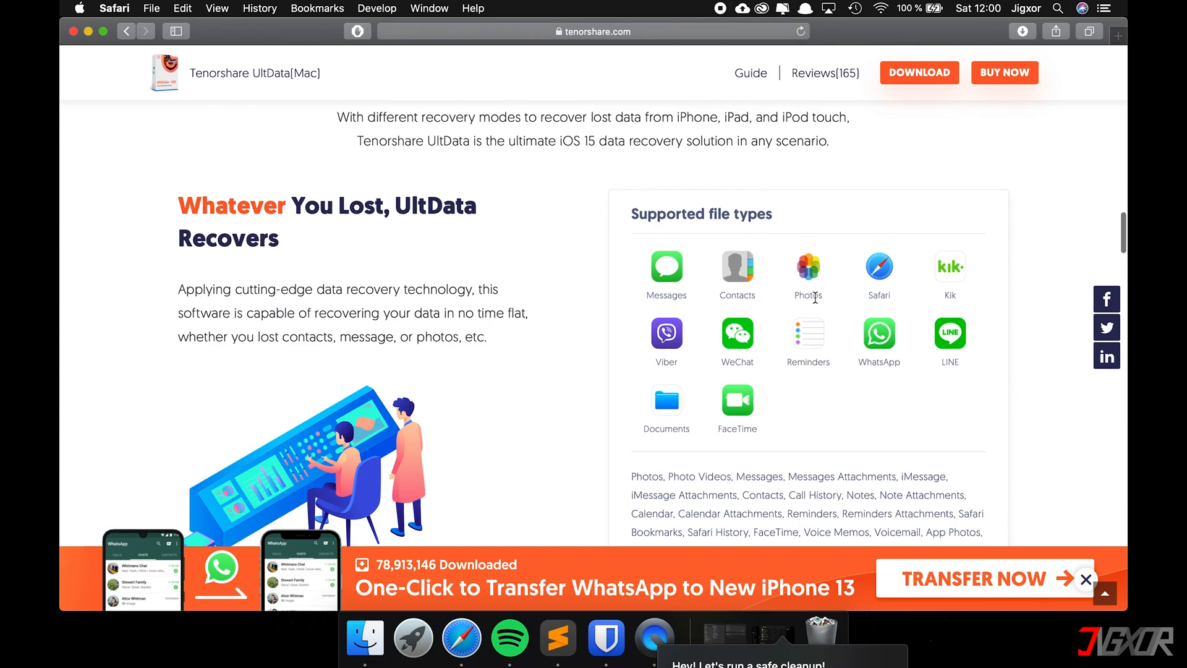
{"action": "scroll", "scroll_direction": "down", "scroll_amount": 3}
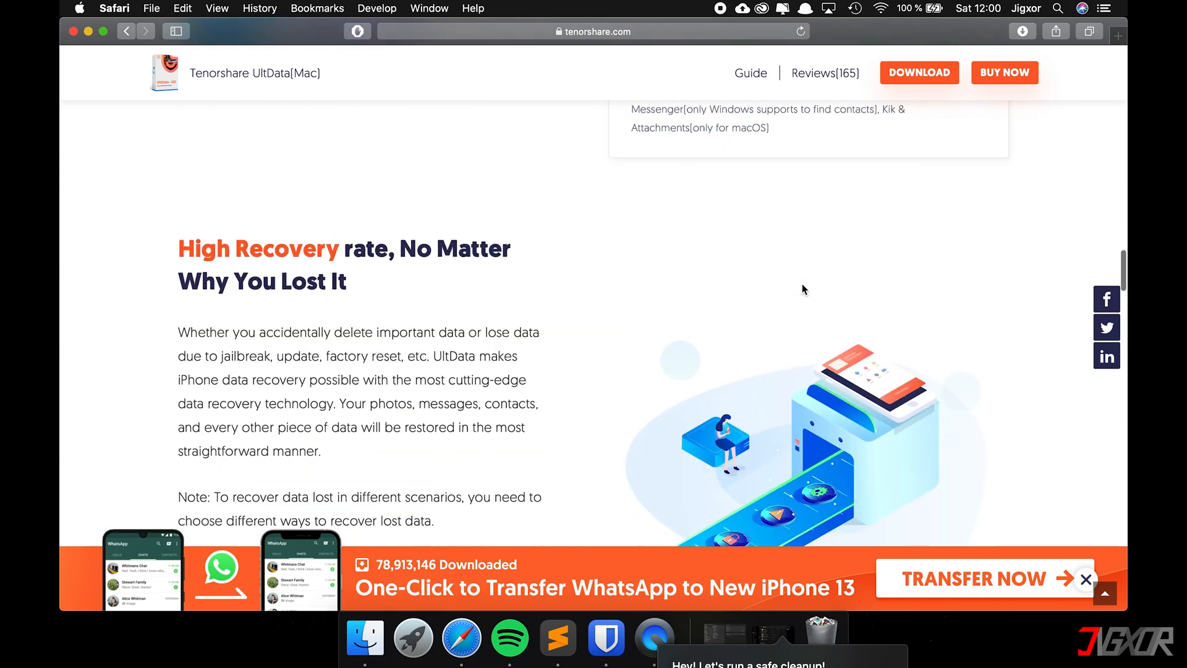
{"action": "scroll", "scroll_direction": "down", "scroll_amount": 3}
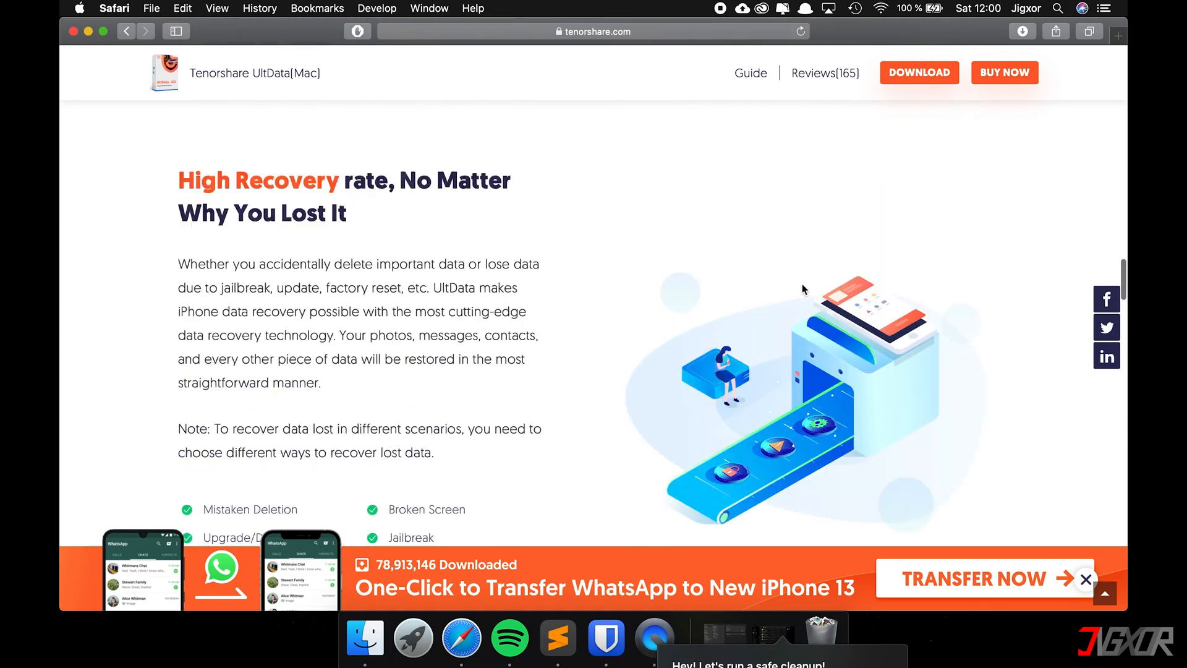
{"action": "scroll", "scroll_direction": "up", "scroll_amount": 3}
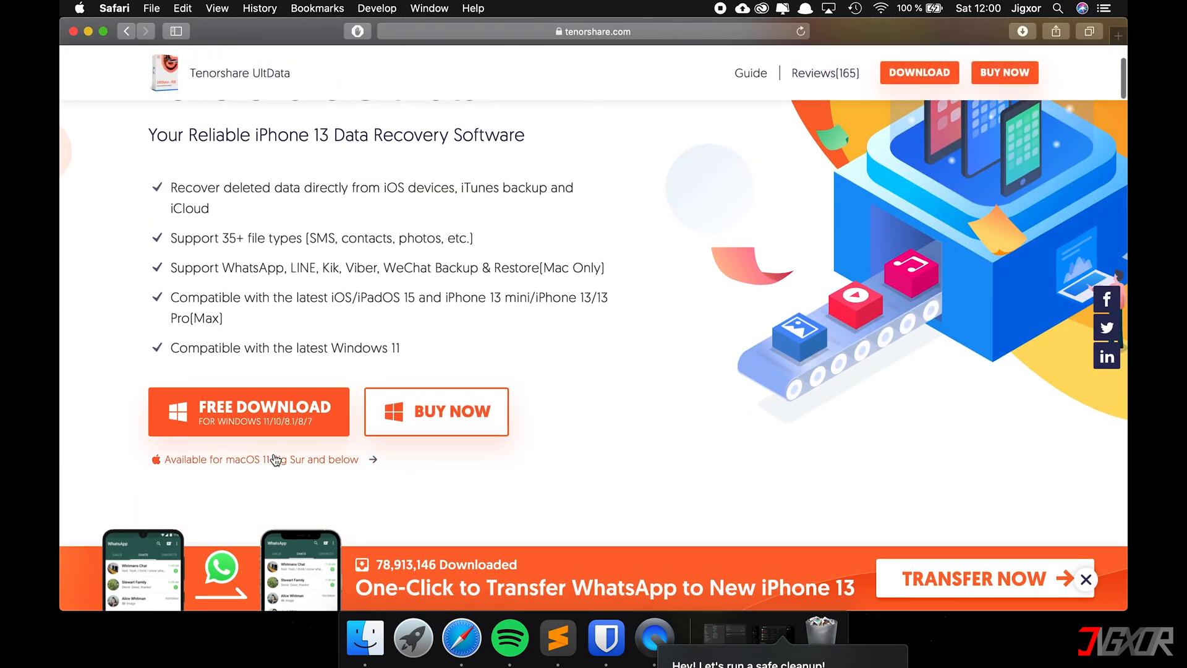
Download the free Mac version ultdata-ios-mac.dmg and open its installer window.
{"action": "left_click", "coordinate": [256, 459]}
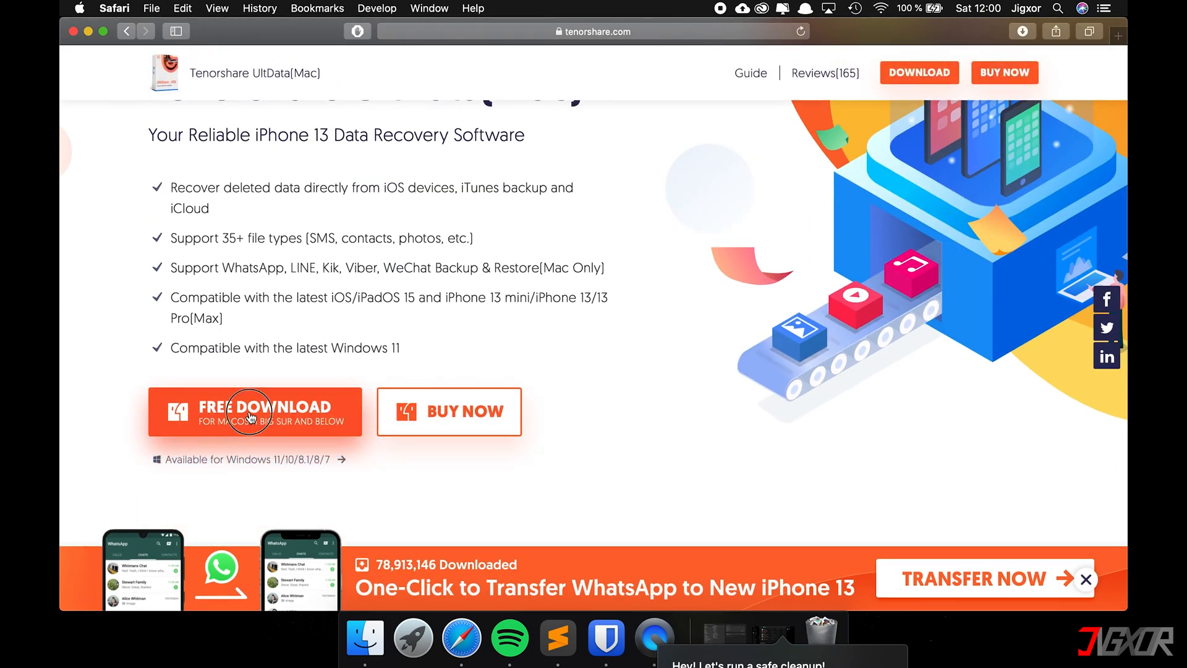
{"action": "left_click", "coordinate": [253, 411]}
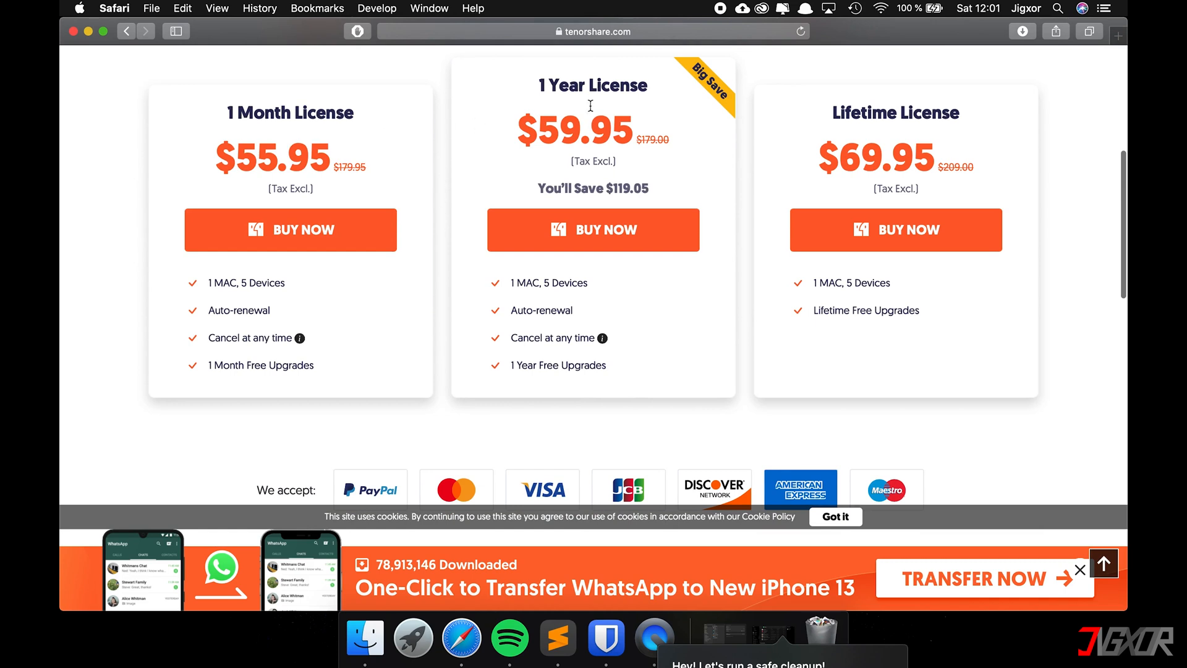
{"action": "mouse_move", "coordinate": [865, 150]}
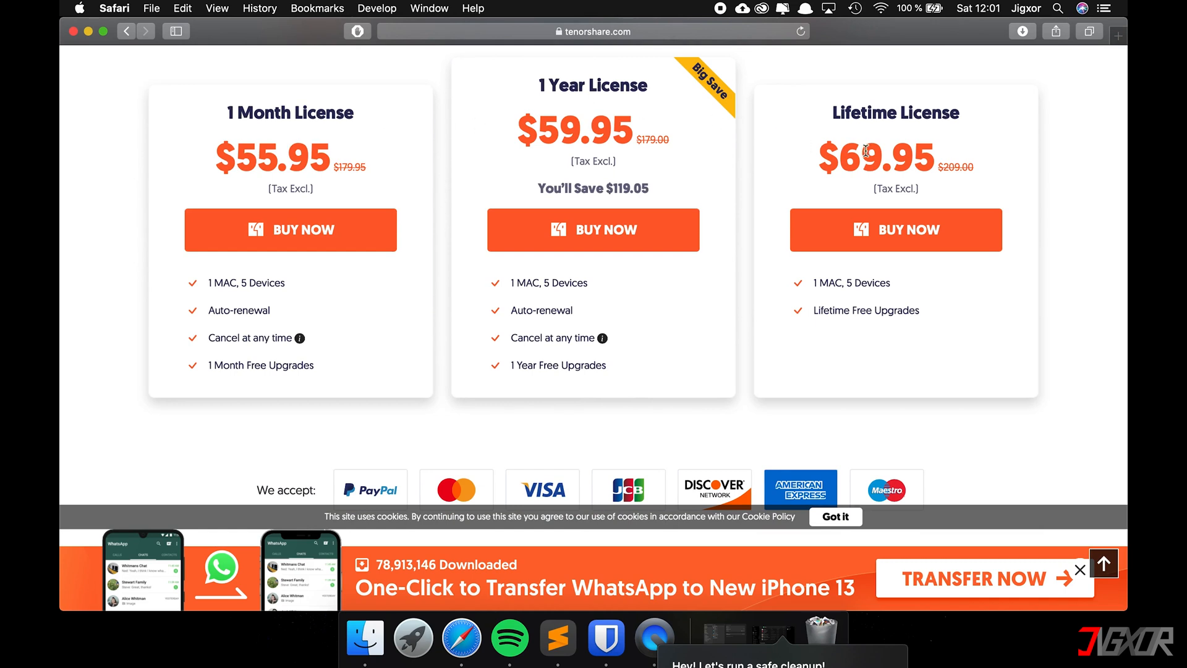
{"action": "mouse_move", "coordinate": [298, 242]}
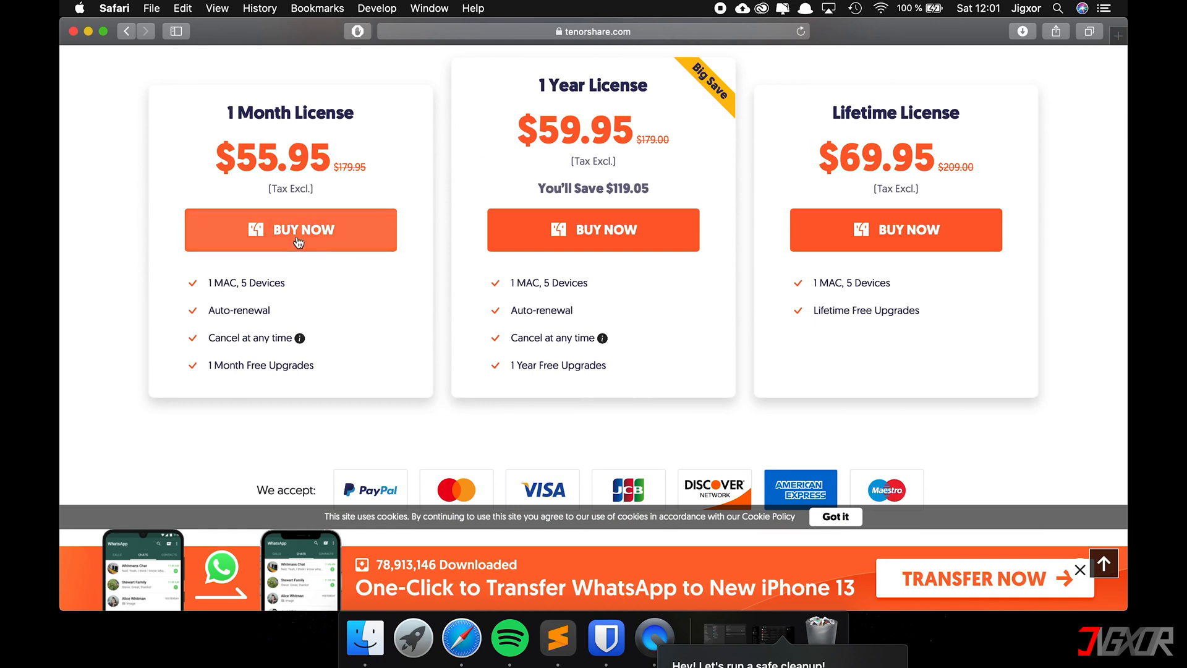
{"action": "scroll", "scroll_direction": "up", "scroll_amount": 3}
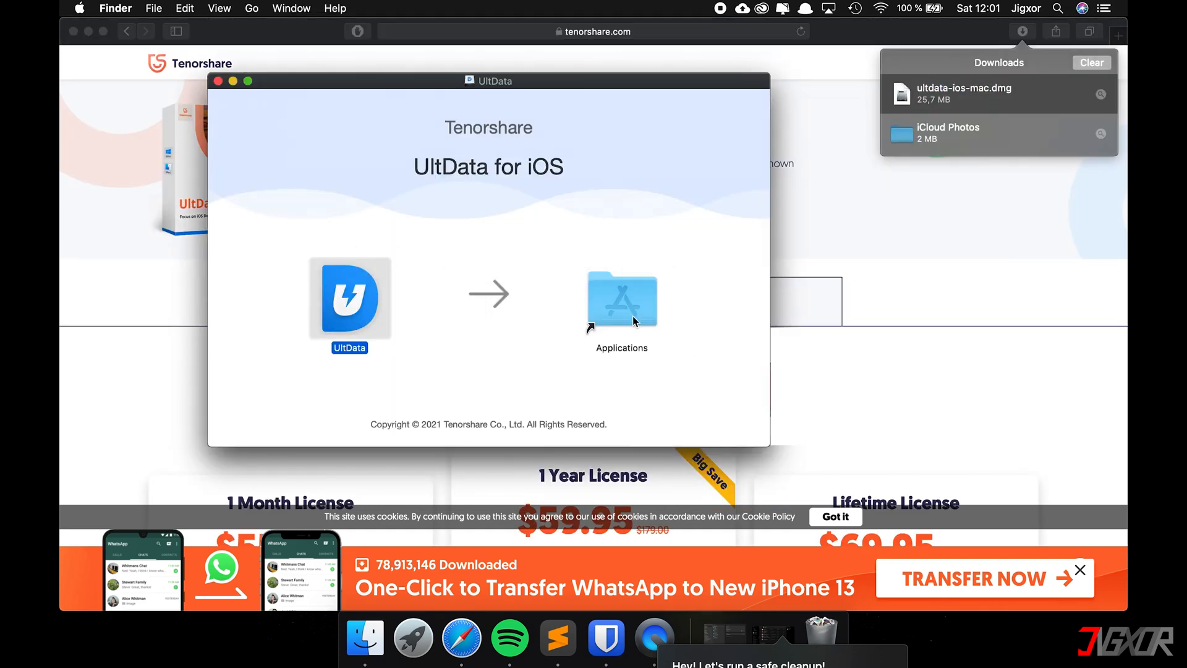
Launch the newly installed UltData from the Dock.
{"action": "scroll", "scroll_direction": "down", "scroll_amount": 3}
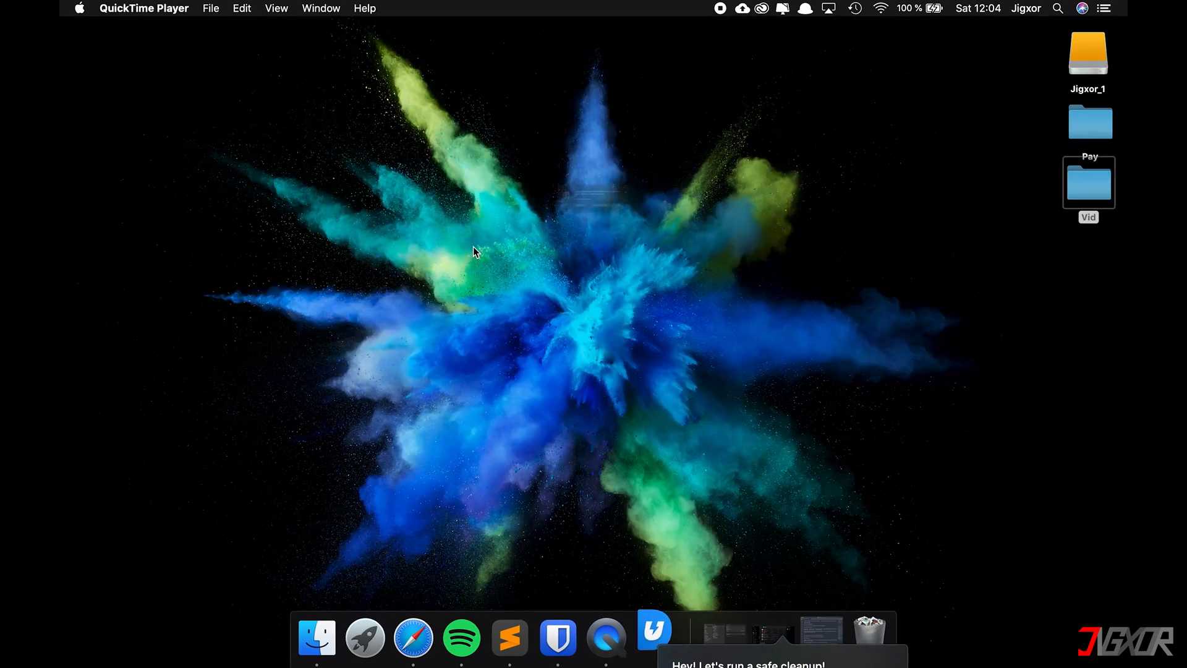
{"action": "left_click", "coordinate": [653, 636]}
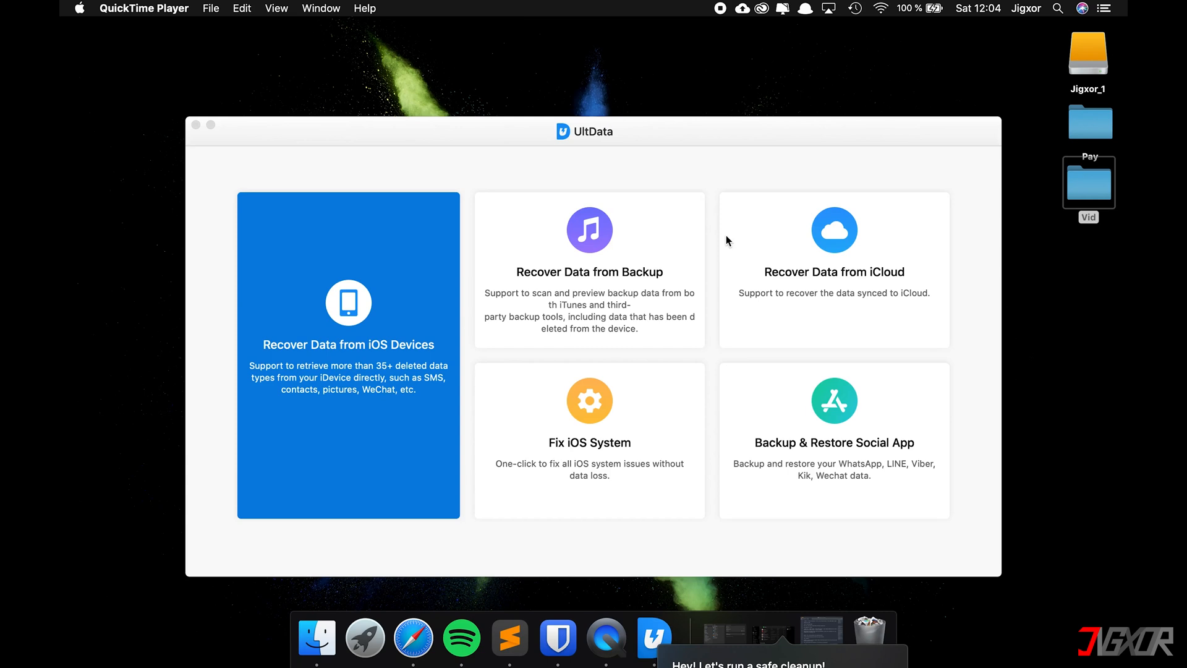
{"action": "mouse_move", "coordinate": [325, 376]}
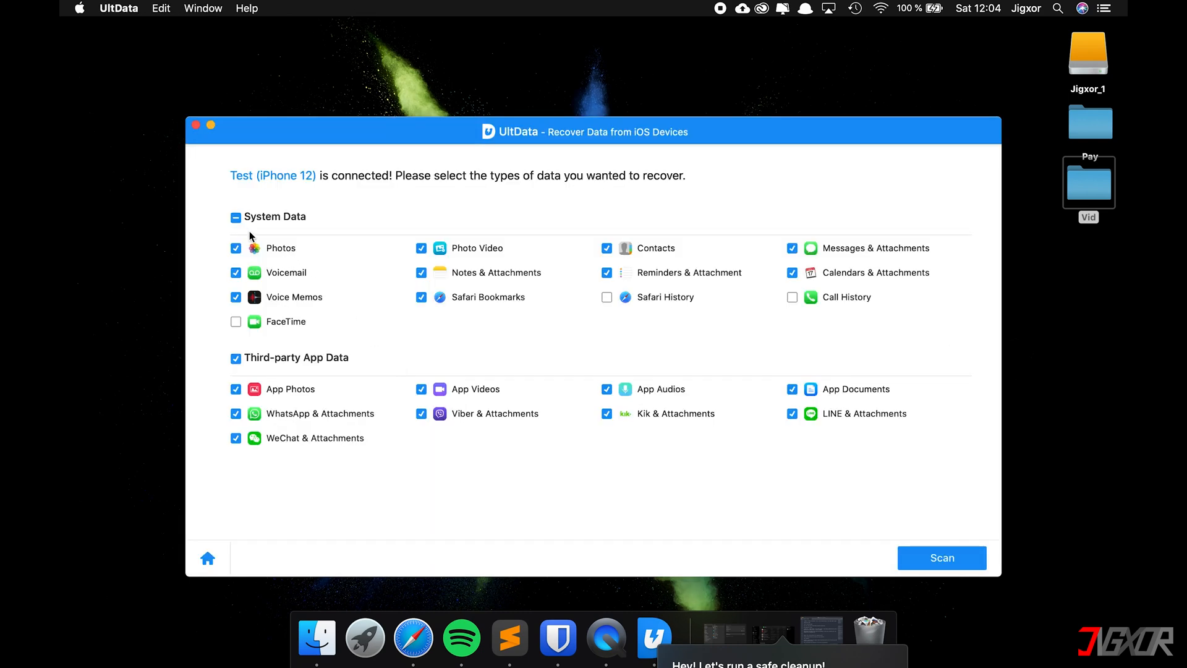
Clear System Data and Third-party App Data so only Photos is scanned on the iPhone 12.
{"action": "left_click", "coordinate": [235, 216]}
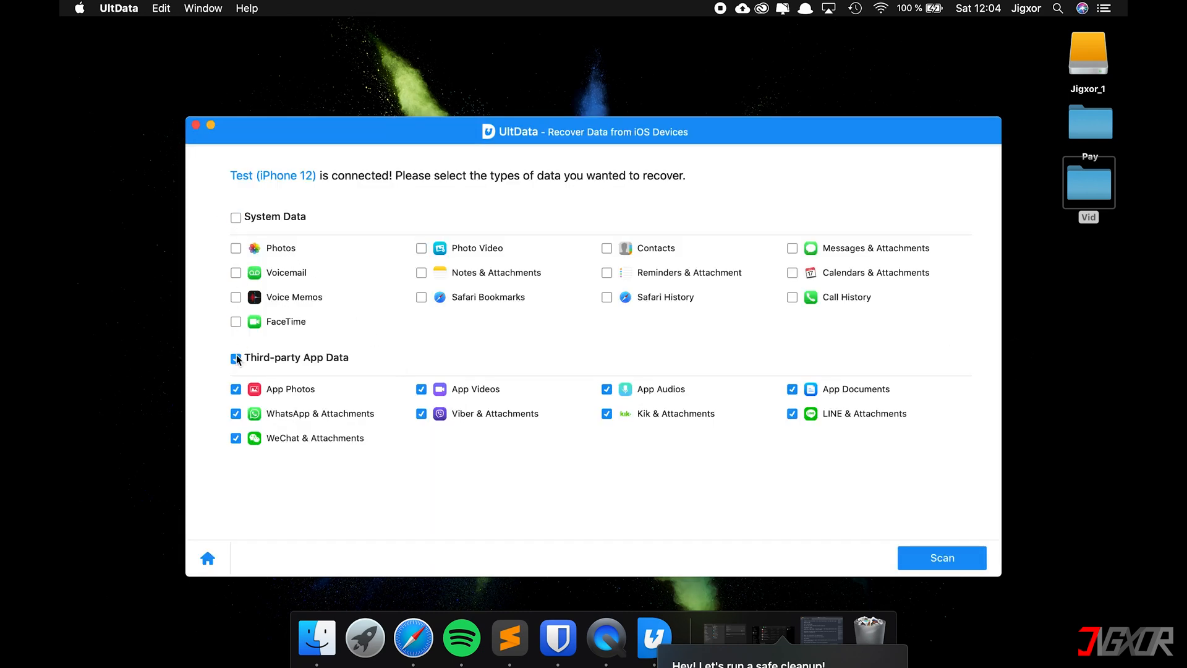
{"action": "left_click", "coordinate": [234, 356]}
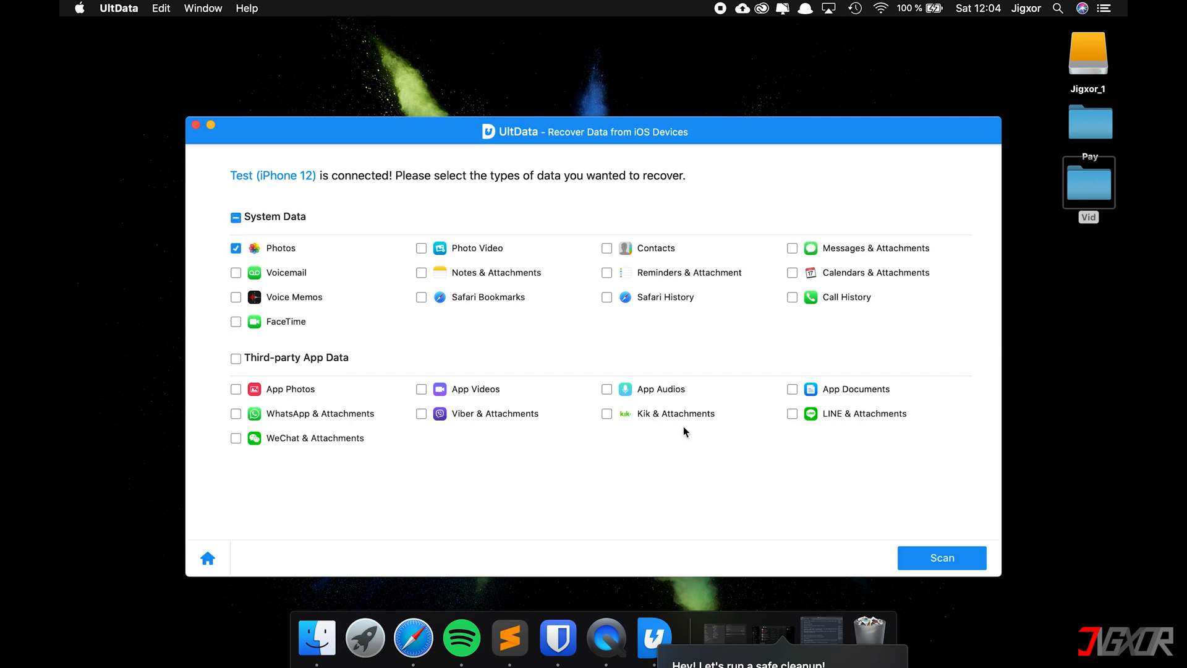
{"action": "left_click", "coordinate": [941, 558]}
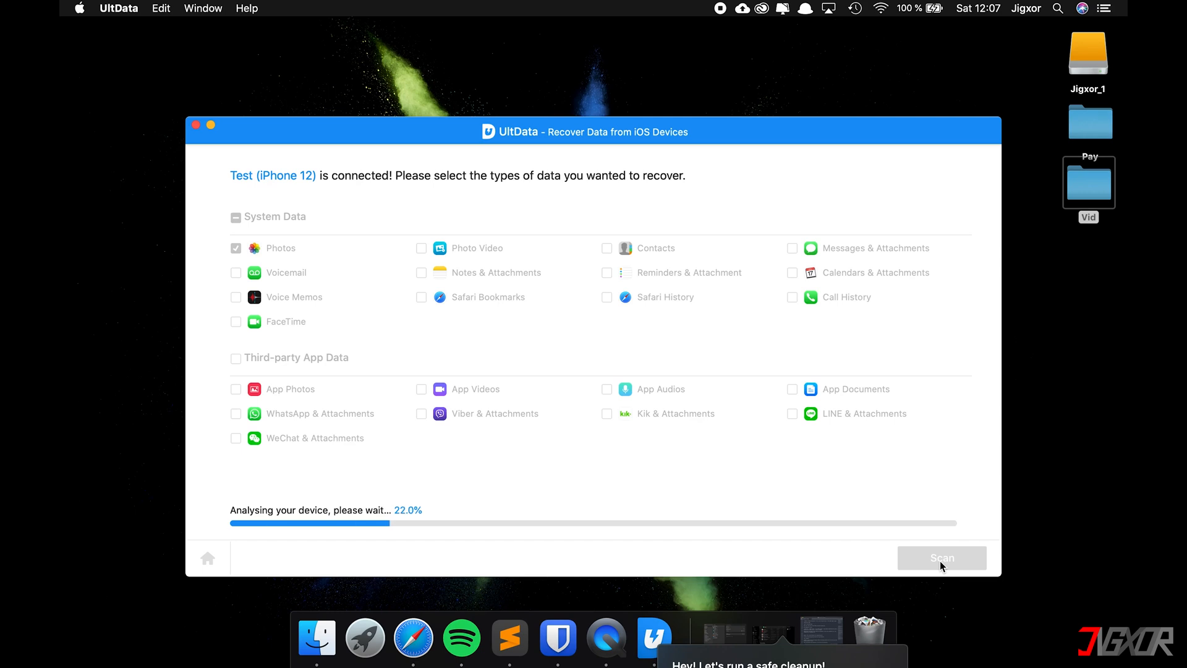
Mark the two deleted photos and choose Recover to Mac with the Desktop as destination.
{"action": "left_click", "coordinate": [941, 557]}
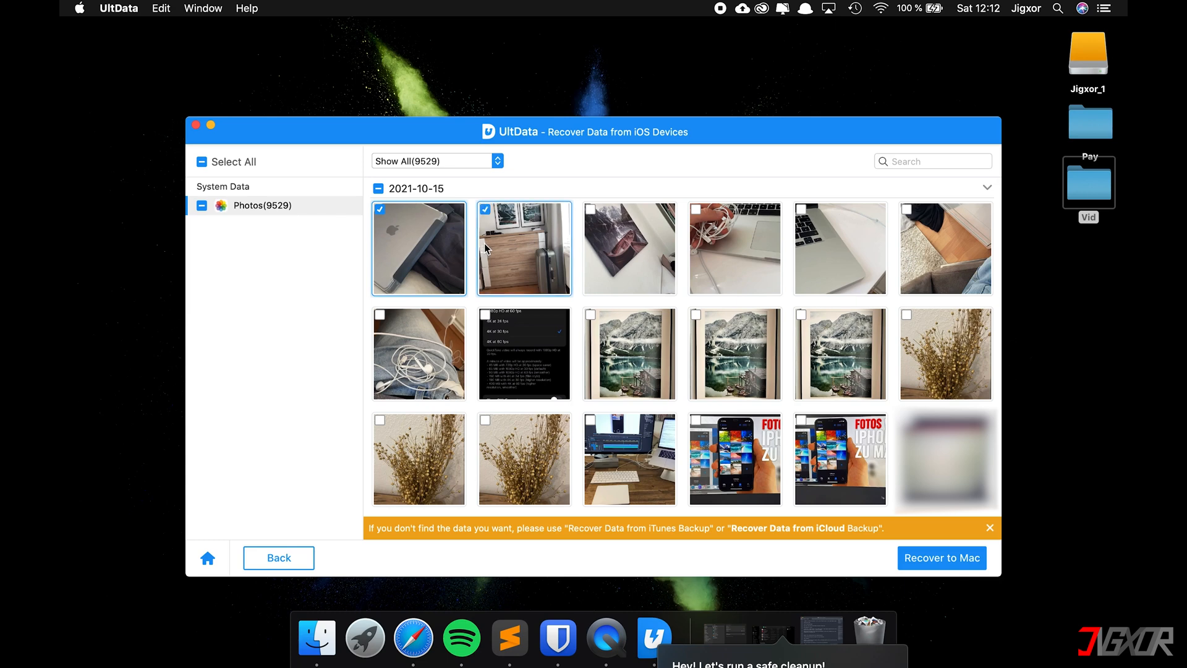
{"action": "mouse_move", "coordinate": [942, 558]}
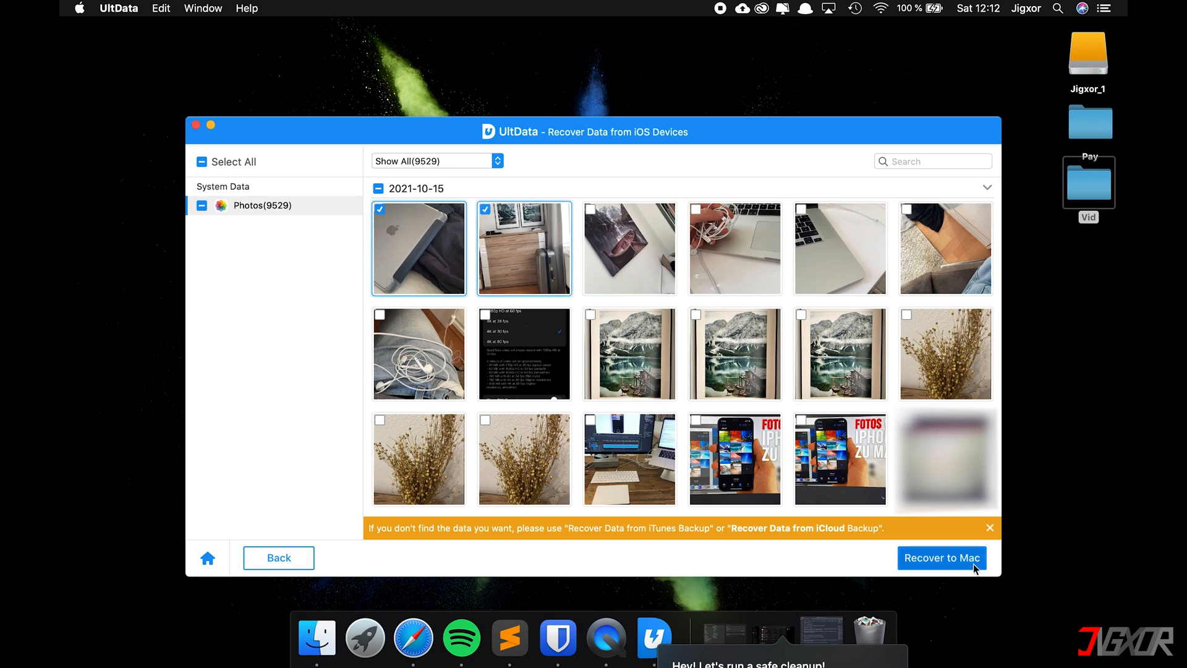
{"action": "left_click", "coordinate": [942, 558]}
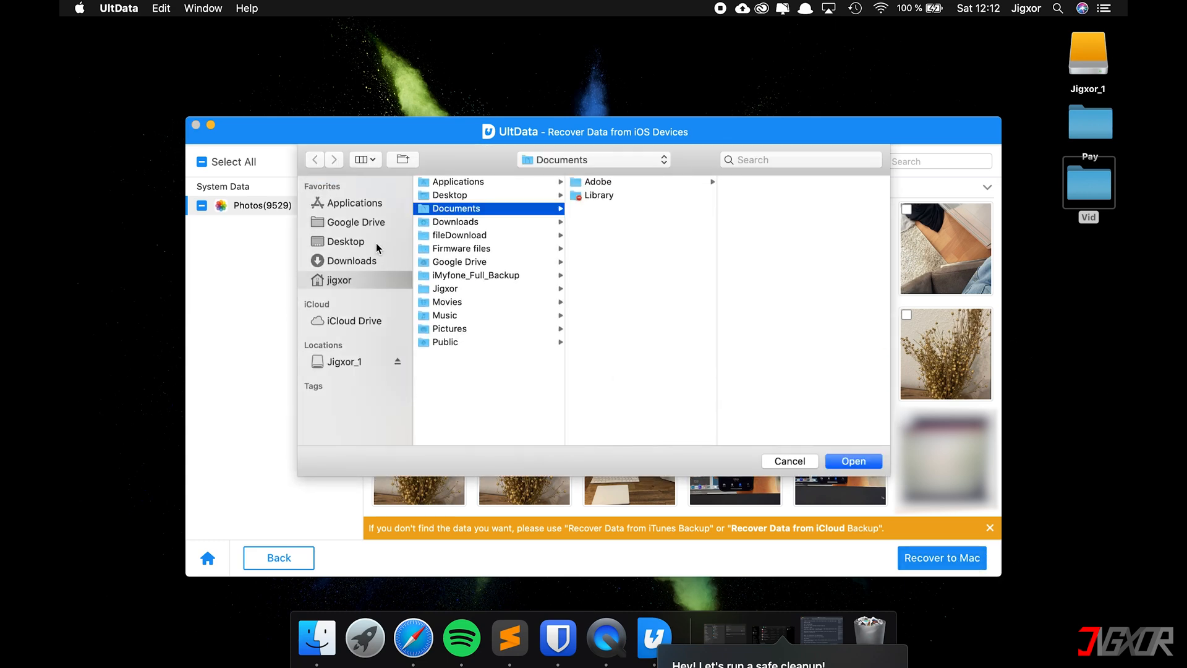
{"action": "mouse_move", "coordinate": [352, 243]}
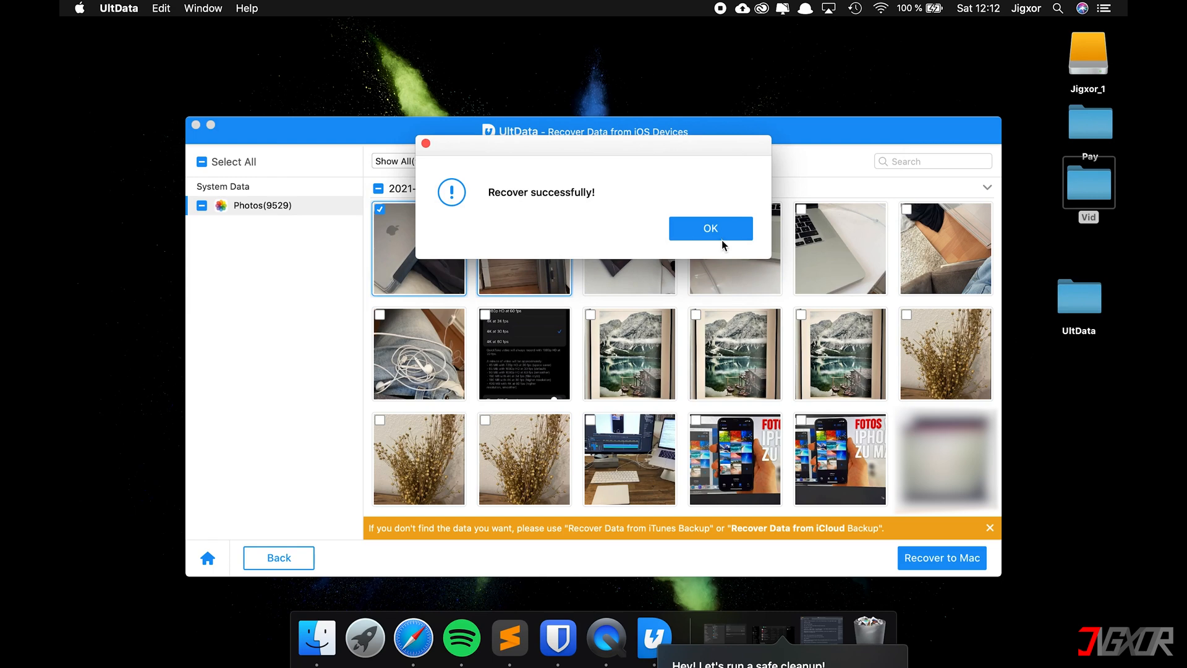
Confirm IMG_1453.JPG and IMG_1454.JPG in the recovered Photos folder in Finder.
{"action": "left_click", "coordinate": [709, 227]}
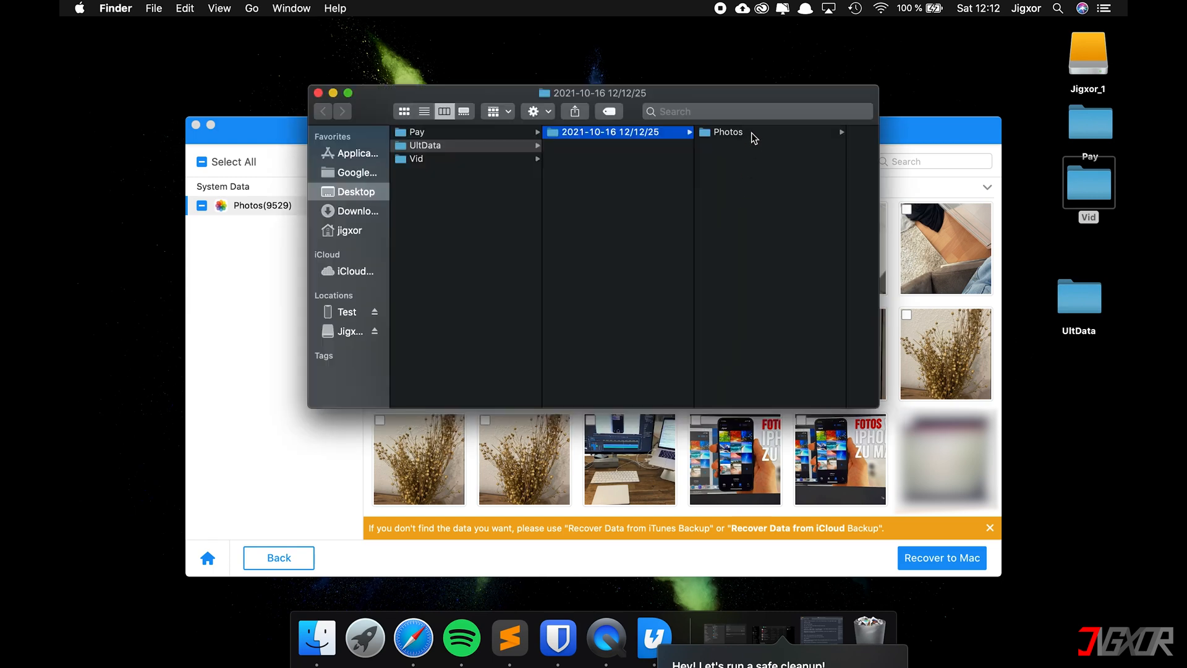
{"action": "left_click", "coordinate": [727, 132]}
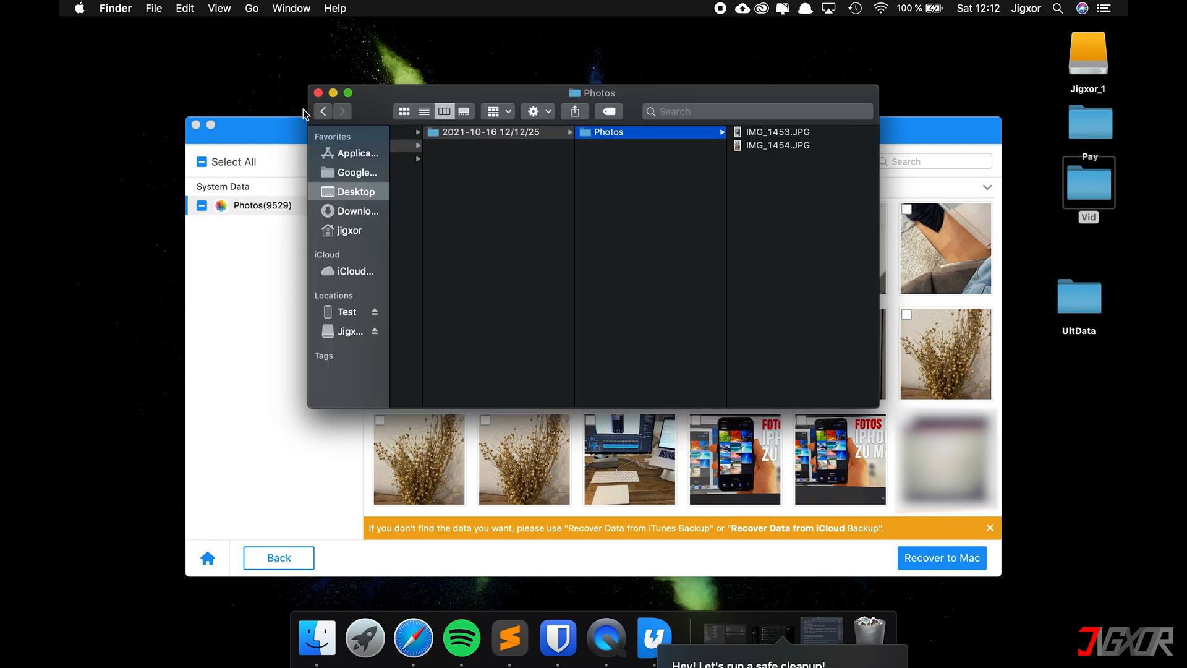
{"action": "left_click", "coordinate": [318, 93]}
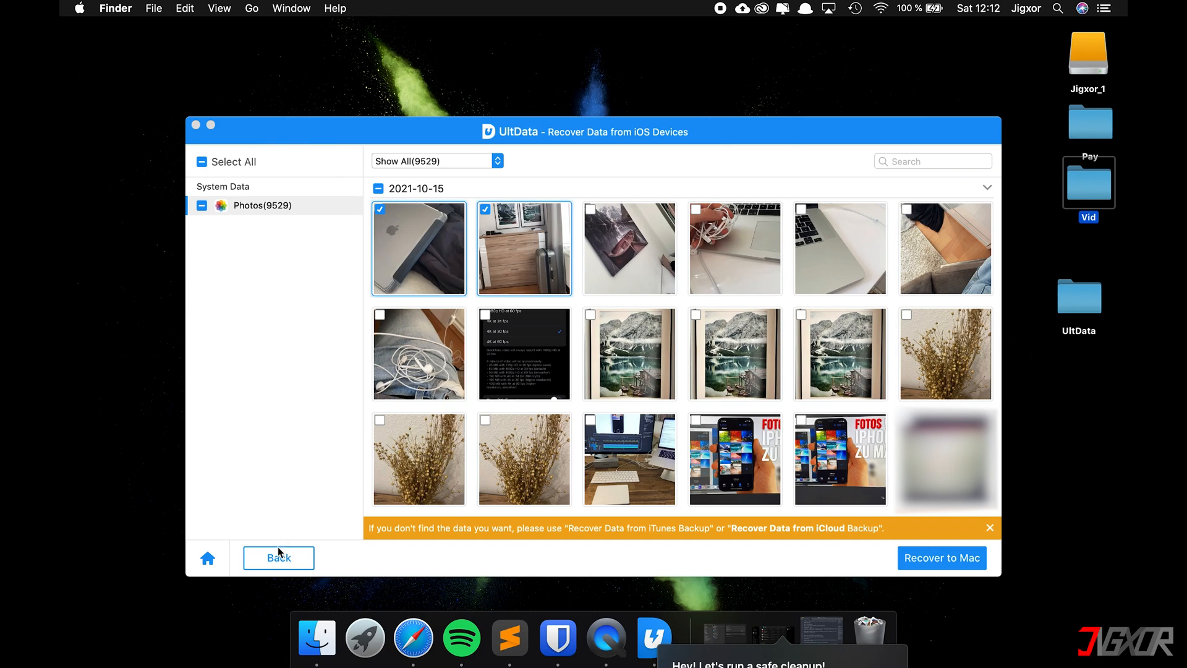
Leave the photo results and return UltData to its home recovery options.
{"action": "left_click", "coordinate": [278, 558]}
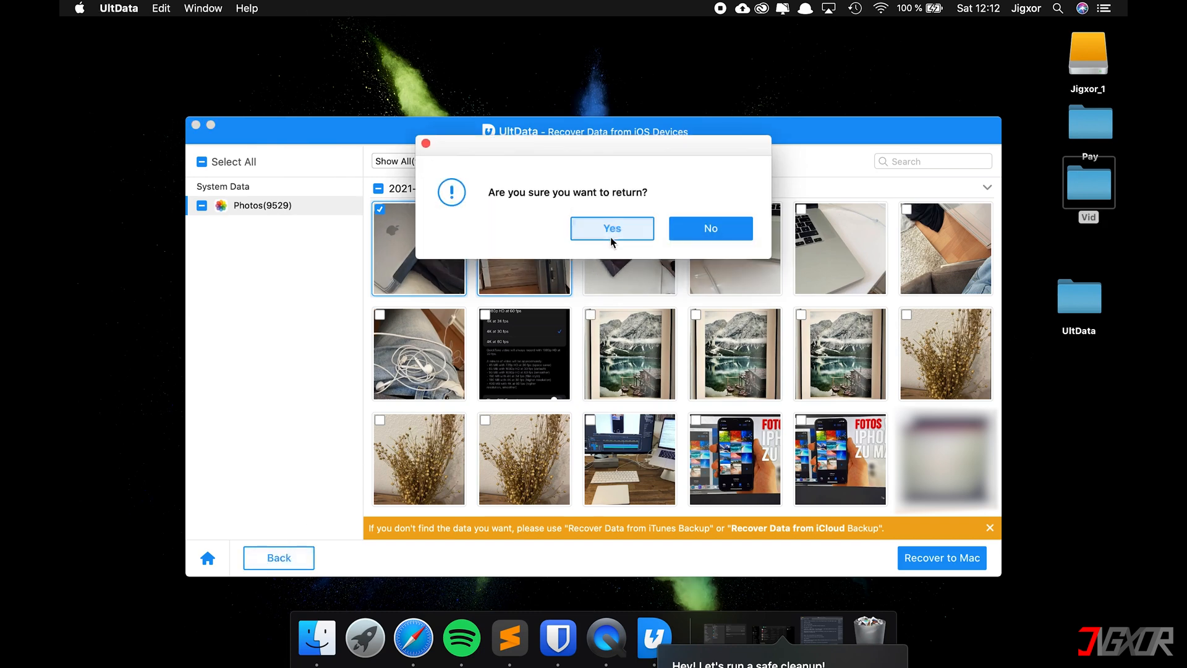
{"action": "left_click", "coordinate": [612, 227]}
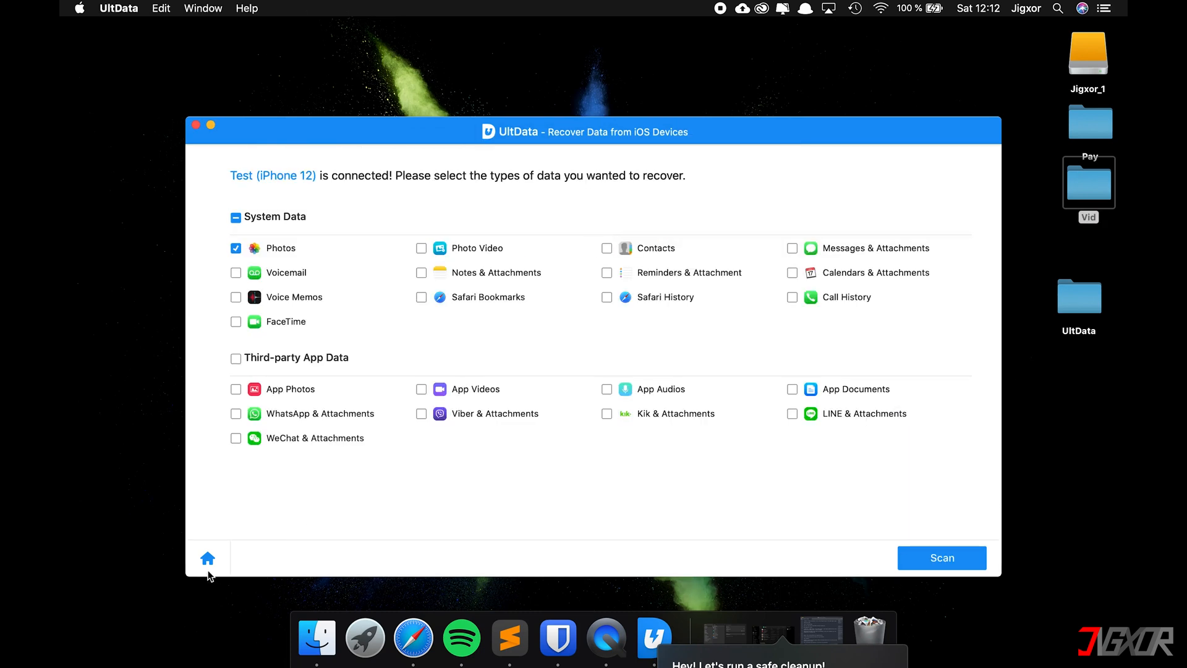
{"action": "left_click", "coordinate": [208, 557]}
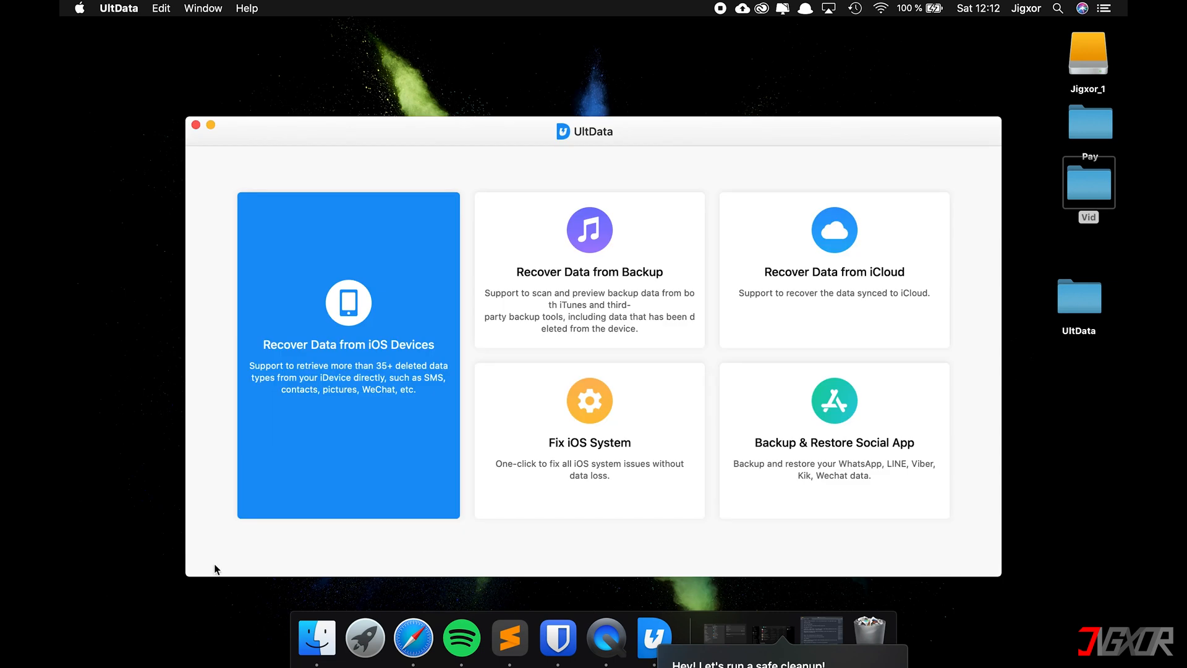
Scan the Test iPhone backup, dismiss the insufficient disk space warning and return home.
{"action": "left_click", "coordinate": [589, 268]}
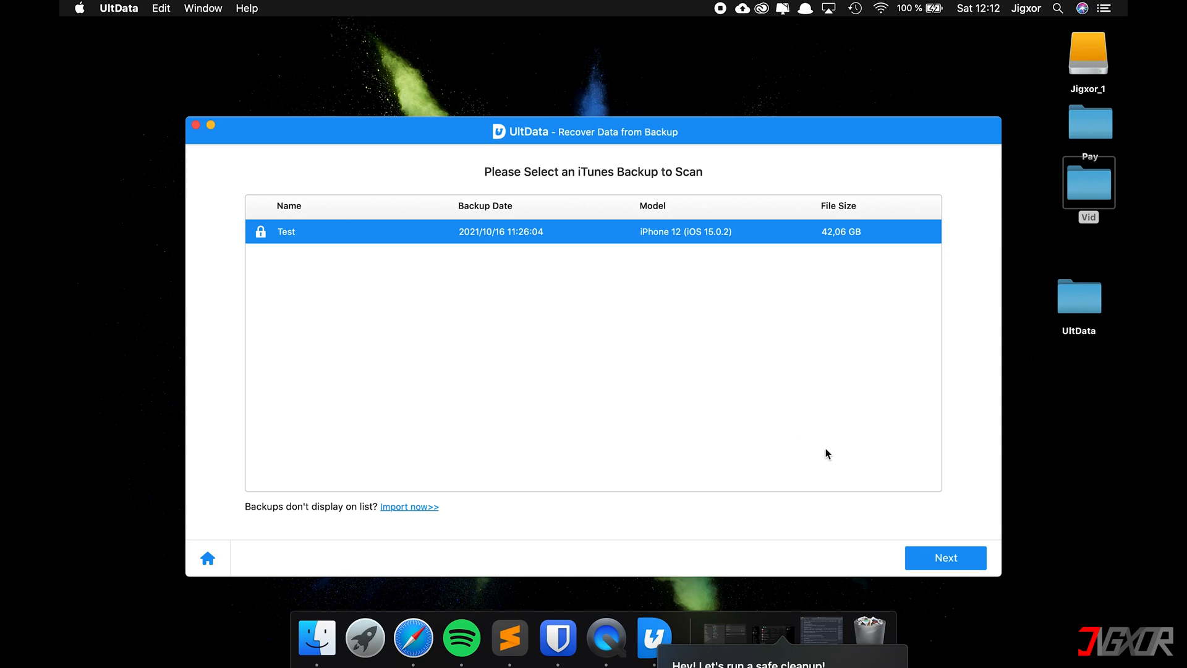
{"action": "left_click", "coordinate": [943, 557]}
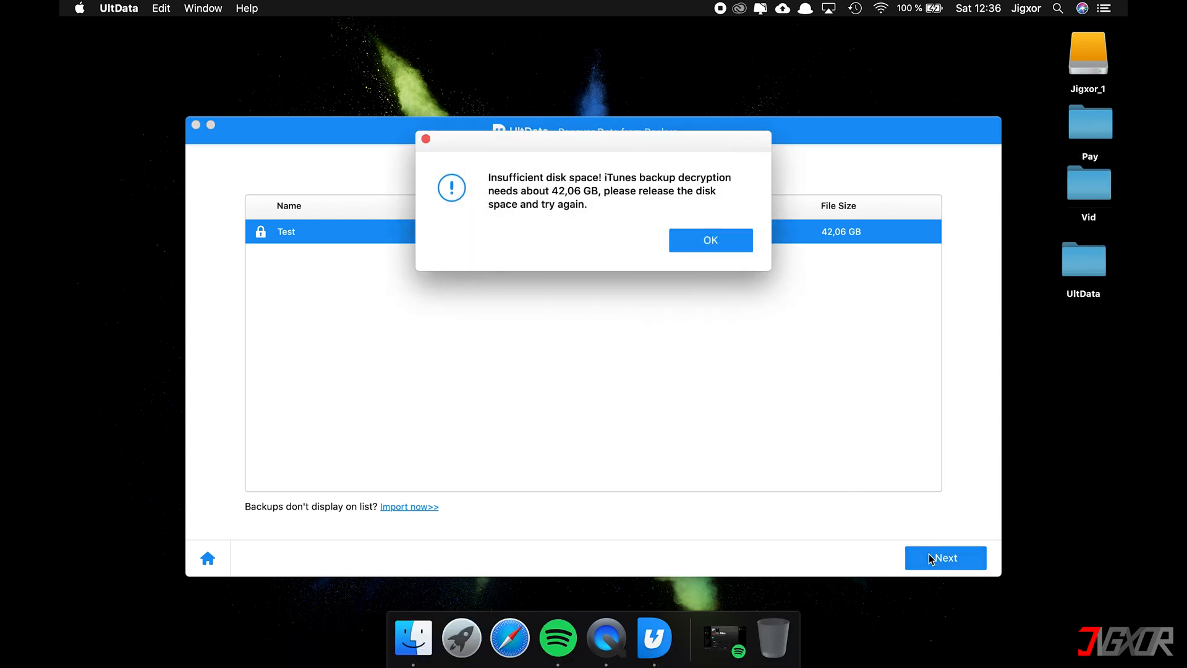
{"action": "left_click", "coordinate": [709, 240]}
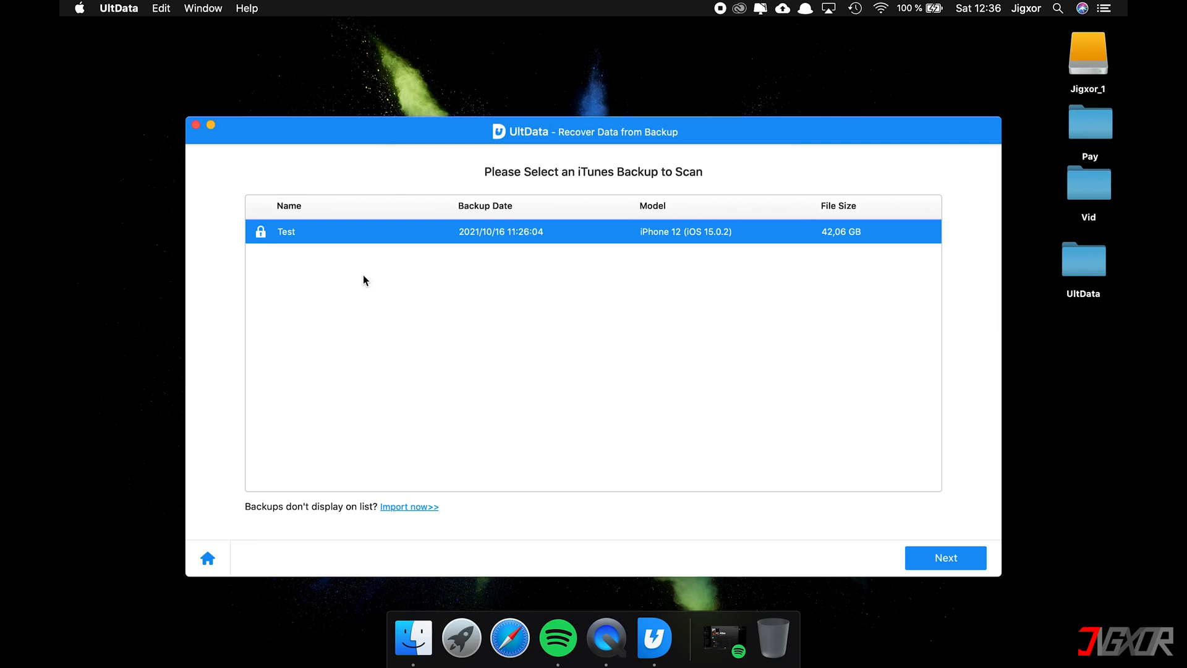
{"action": "mouse_move", "coordinate": [214, 559]}
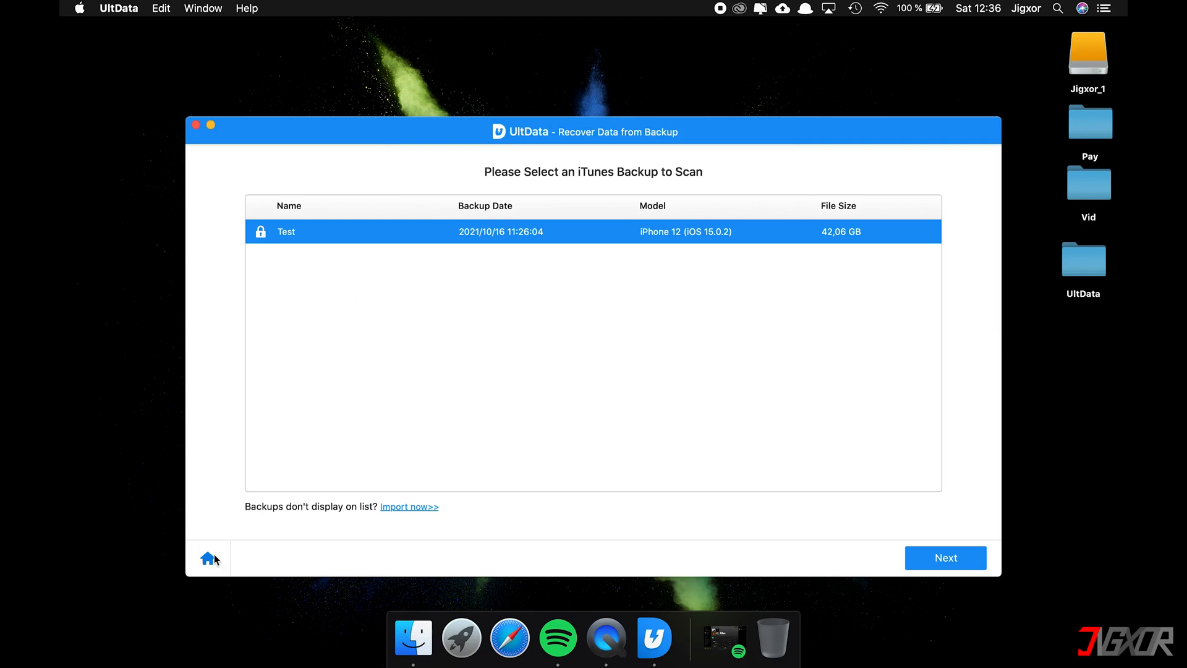
{"action": "left_click", "coordinate": [209, 558]}
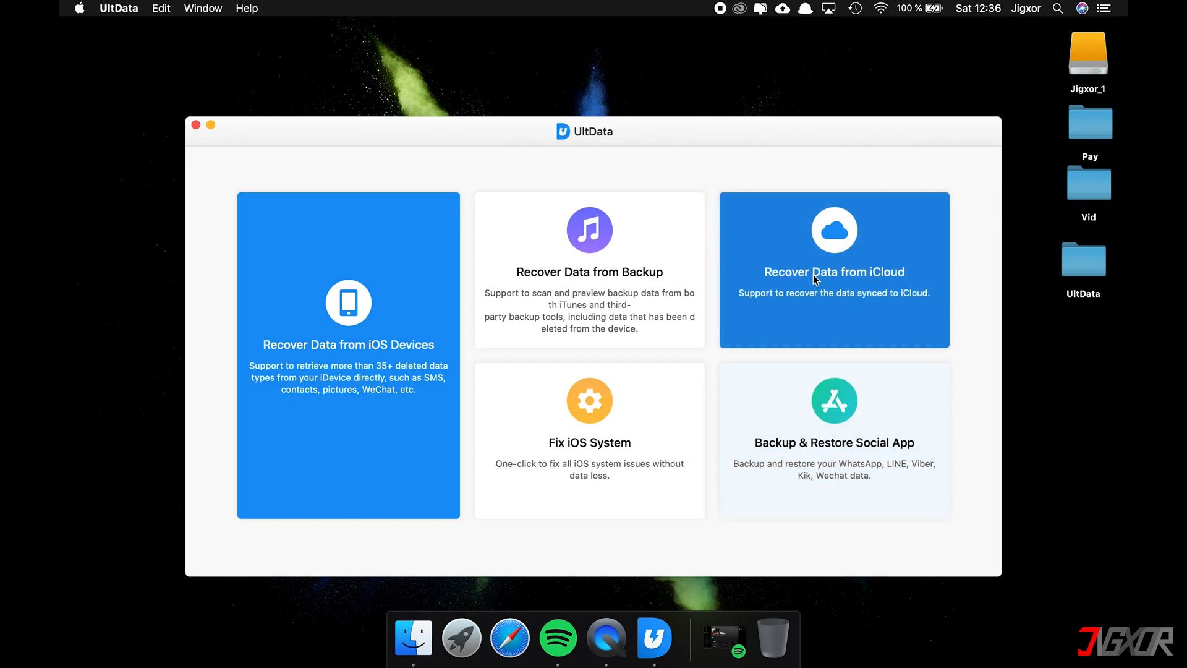
Start Recover Data from iCloud, reaching the Sign in to iCloud form.
{"action": "left_click", "coordinate": [832, 268]}
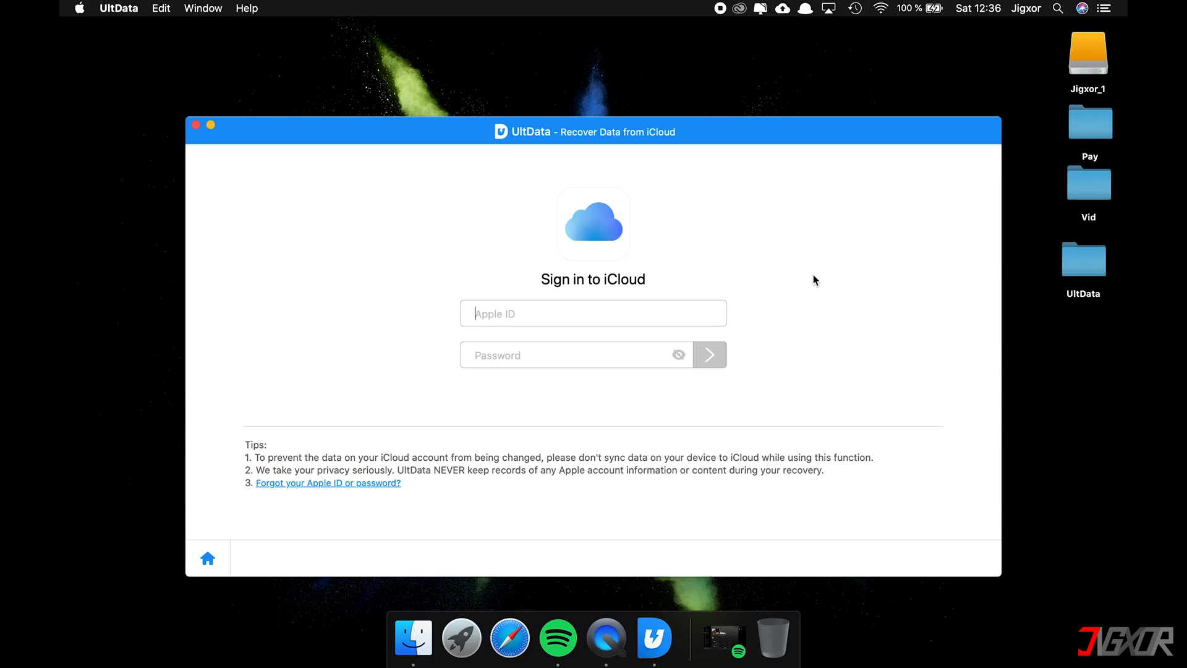